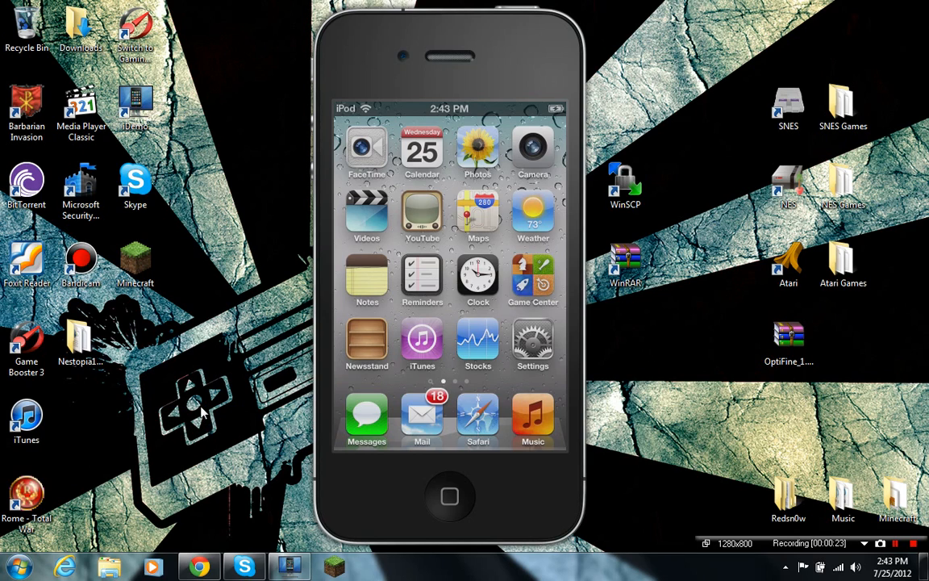
# Swipe to the second home screen page and launch Cydia from the Stores folder
pyautogui.hscroll(-3)
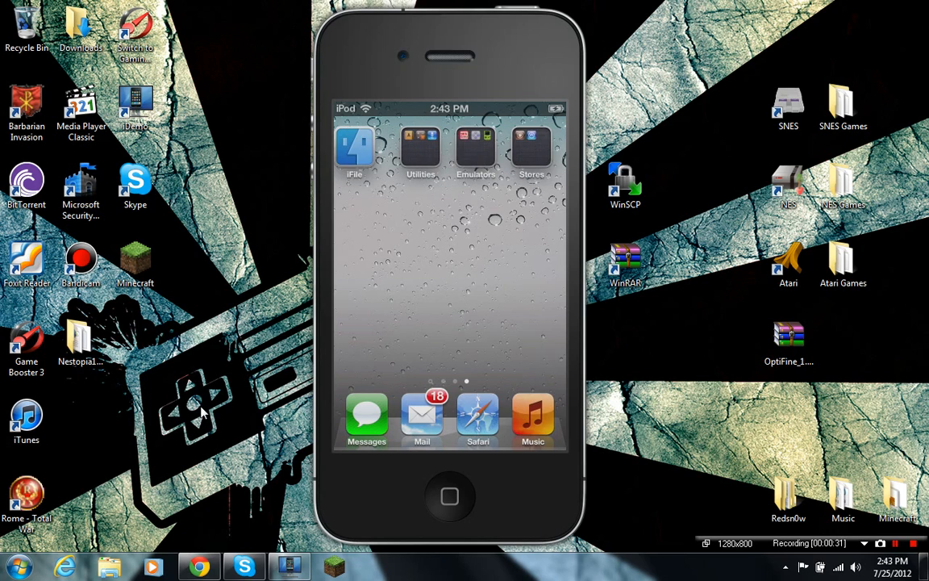
pyautogui.hscroll(-3)
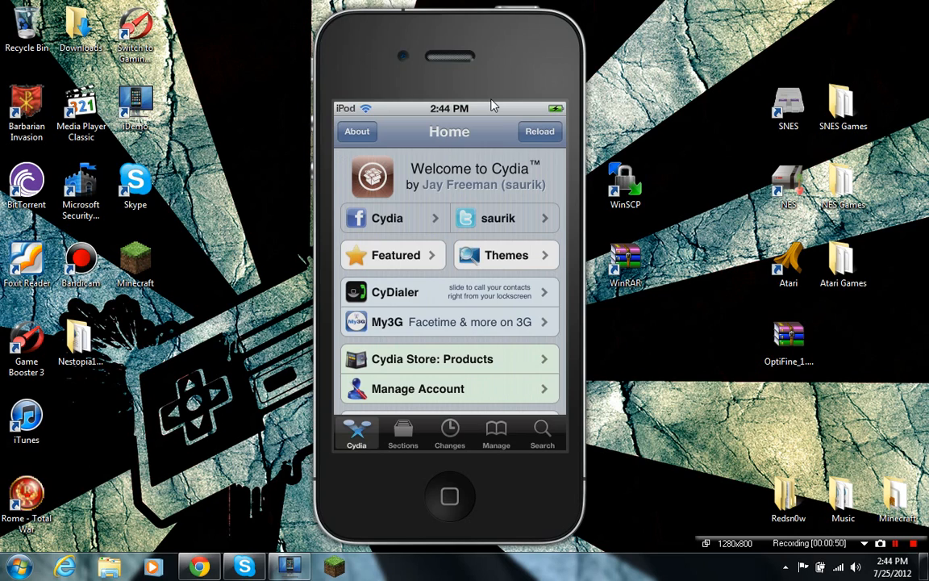
# Go to Manage > Sources and put the installed repositories list into edit mode
pyautogui.click(496, 432)
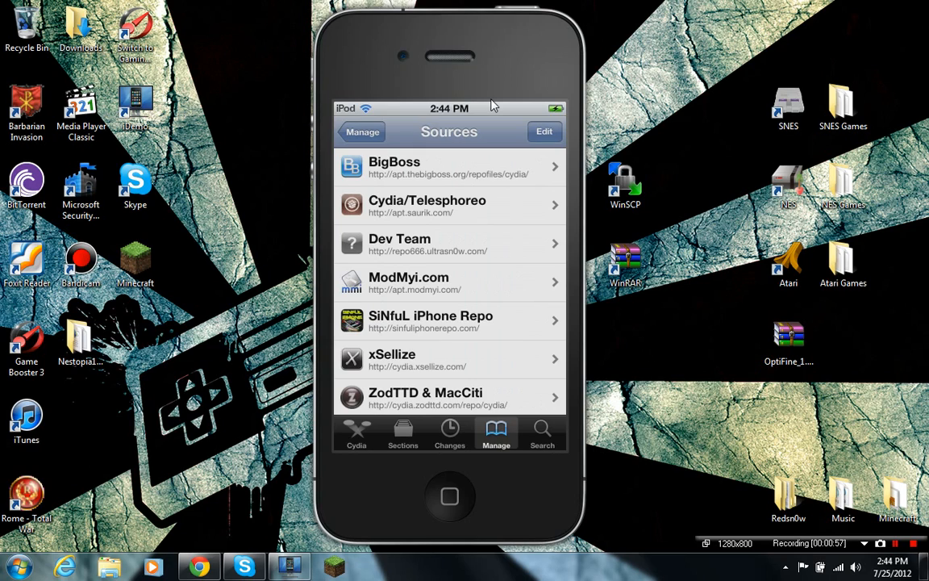
pyautogui.moveTo(633, 520)
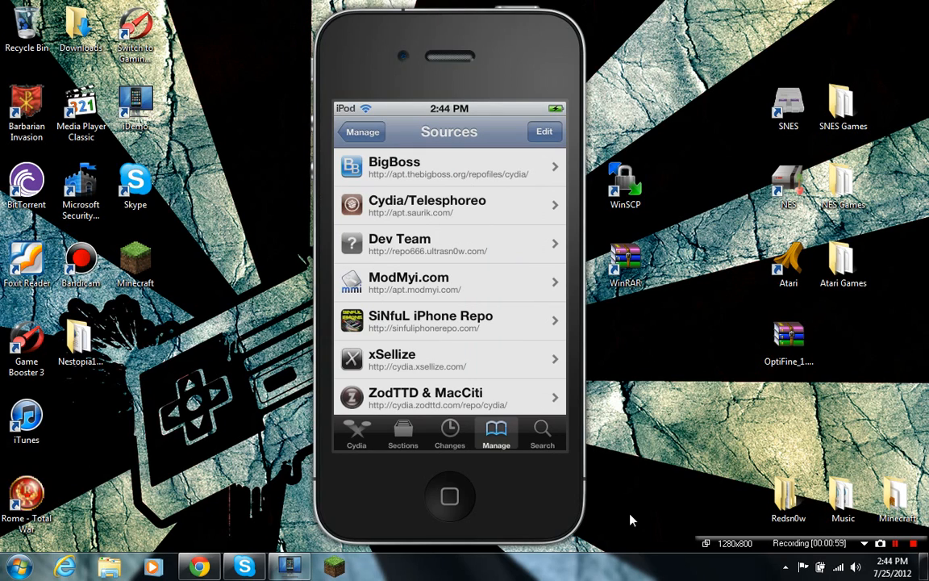
pyautogui.moveTo(340, 130)
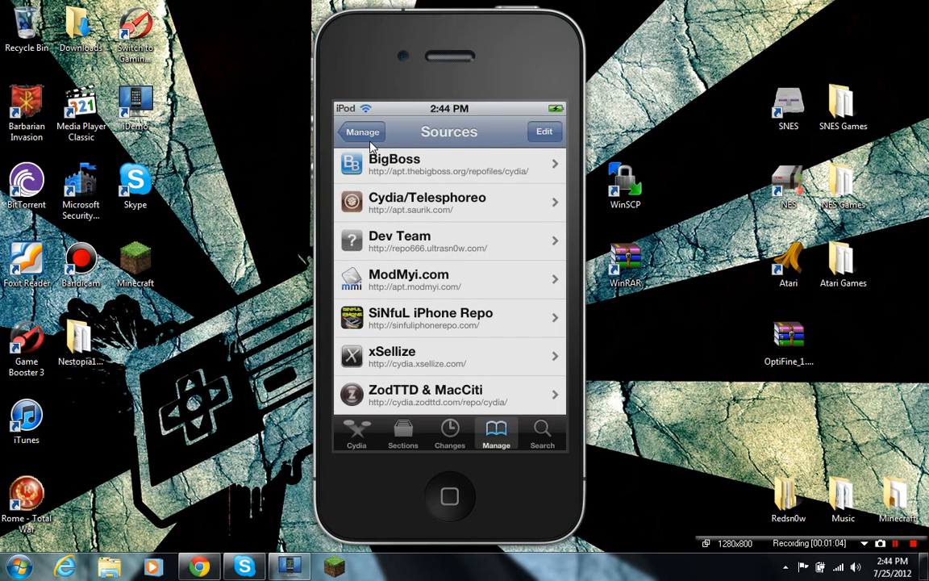
pyautogui.scroll(-3)
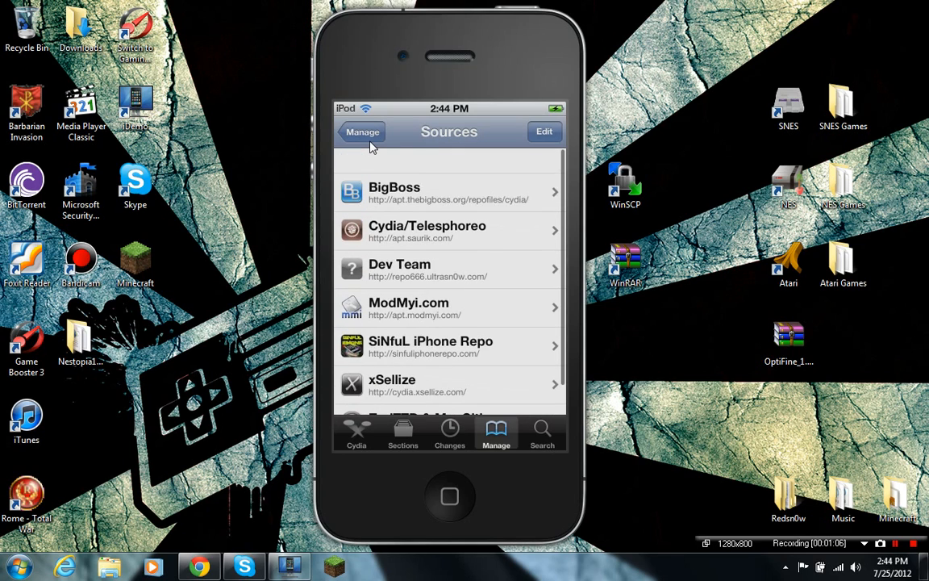
pyautogui.scroll(-3)
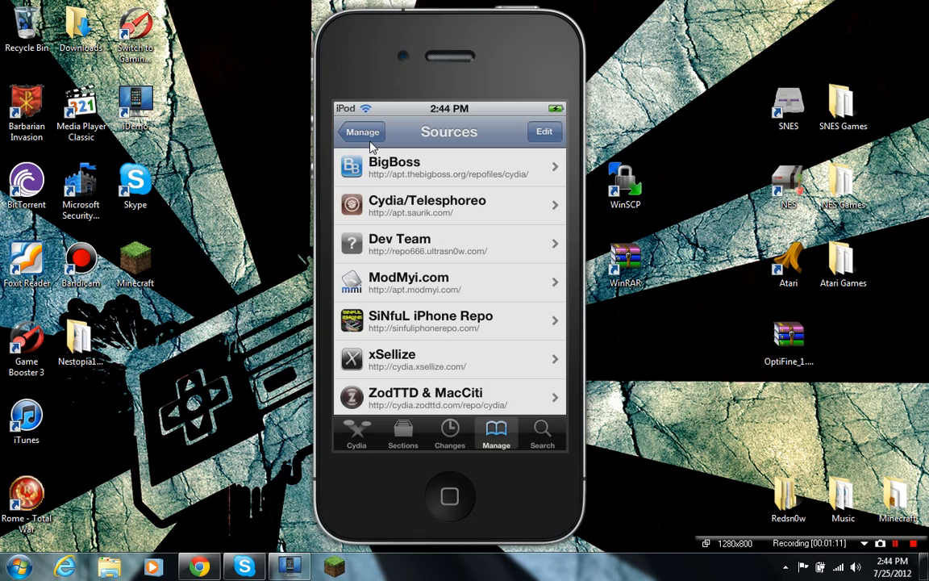
pyautogui.click(544, 132)
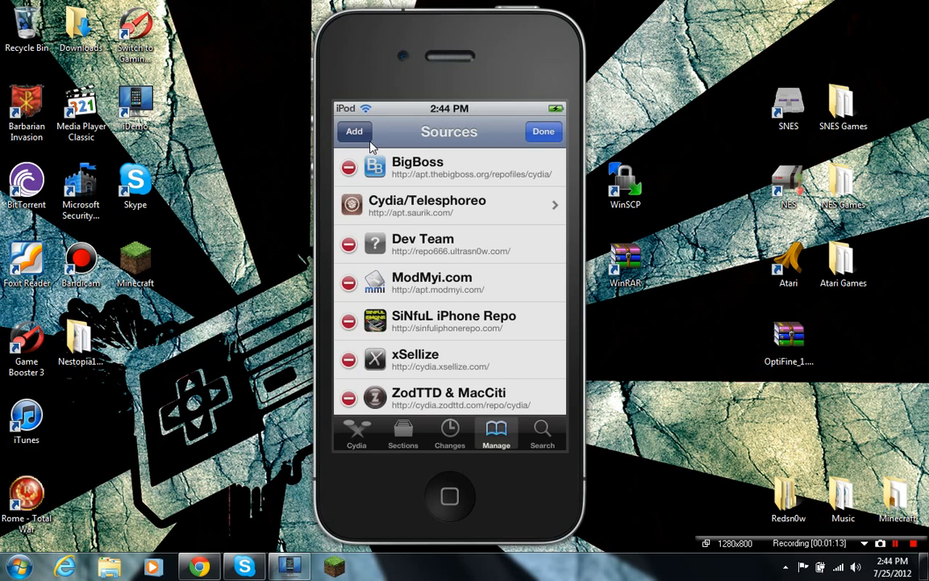
# Add the cydia.xsellize repository URL as a new source and load its package list
pyautogui.click(355, 132)
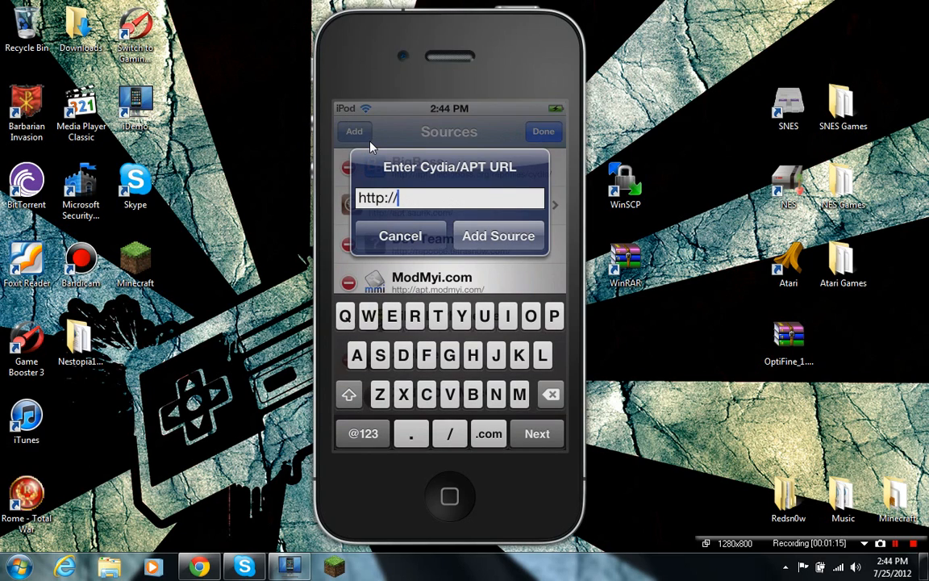
pyautogui.write('cyd')
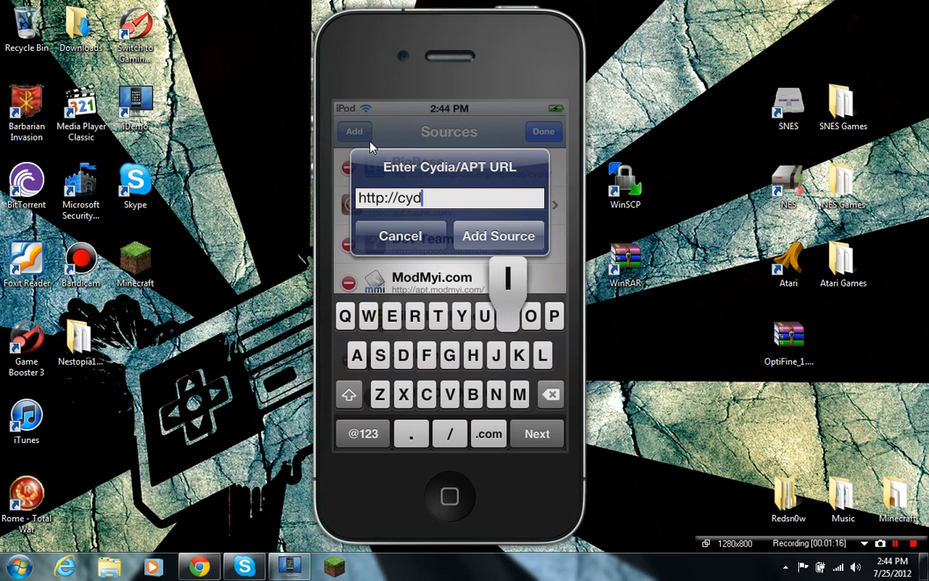
pyautogui.write('a.')
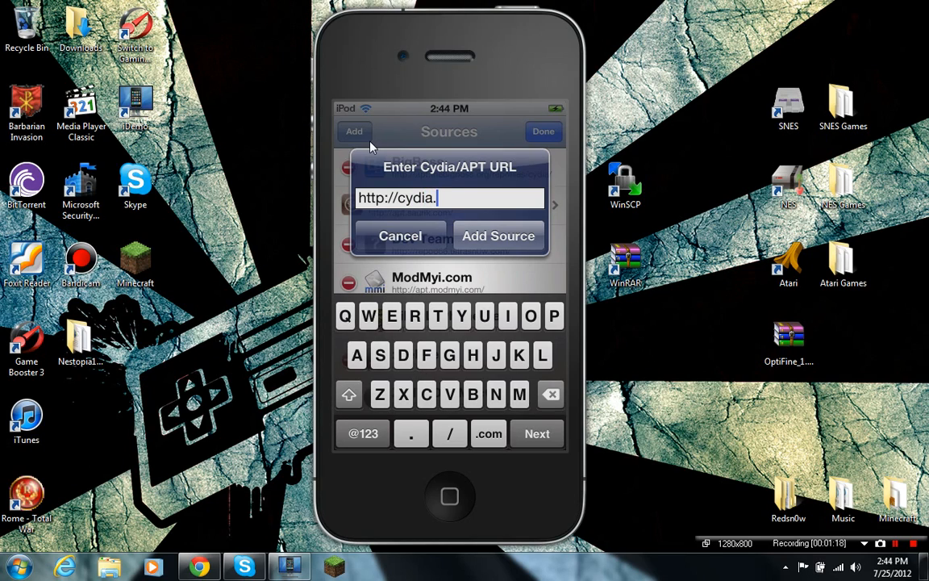
pyautogui.write('xs')
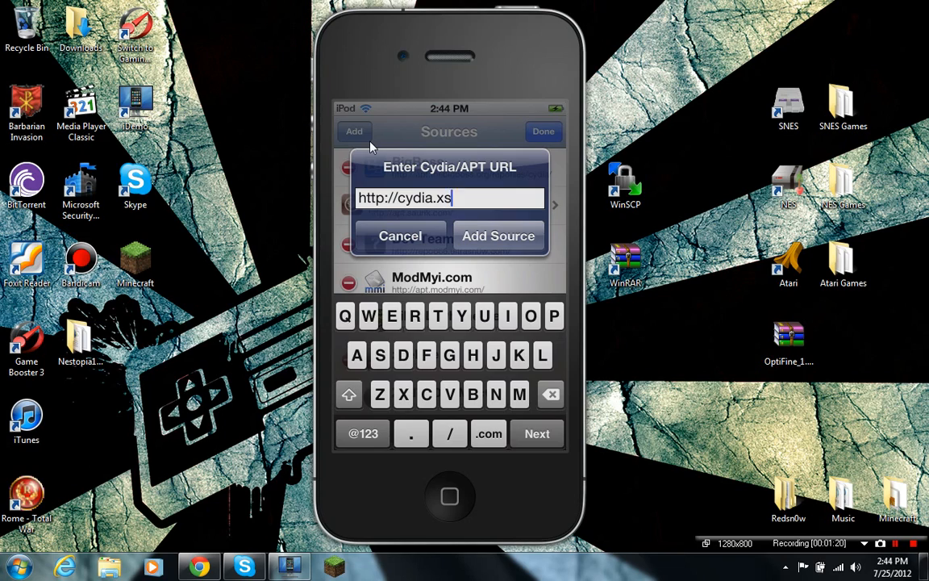
pyautogui.write('elize')
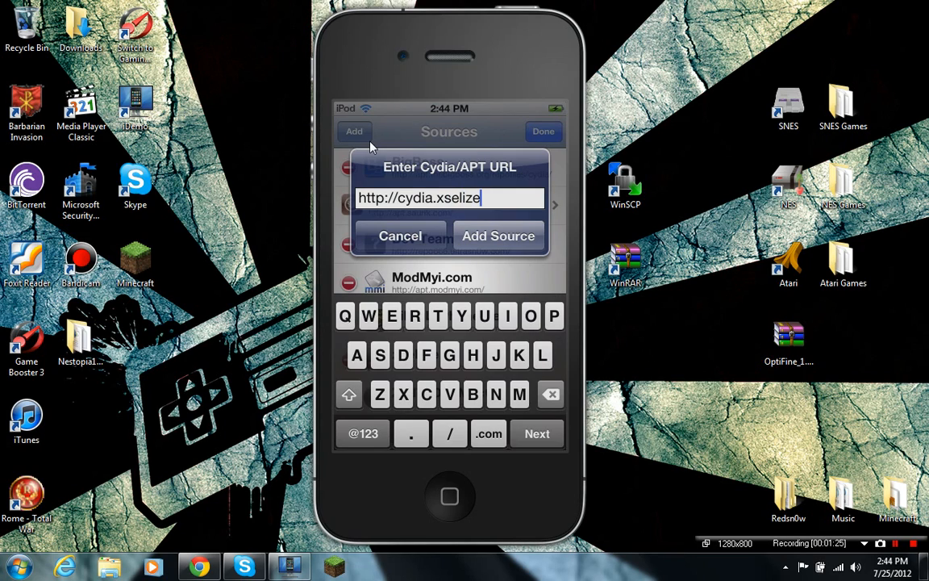
pyautogui.click(487, 432)
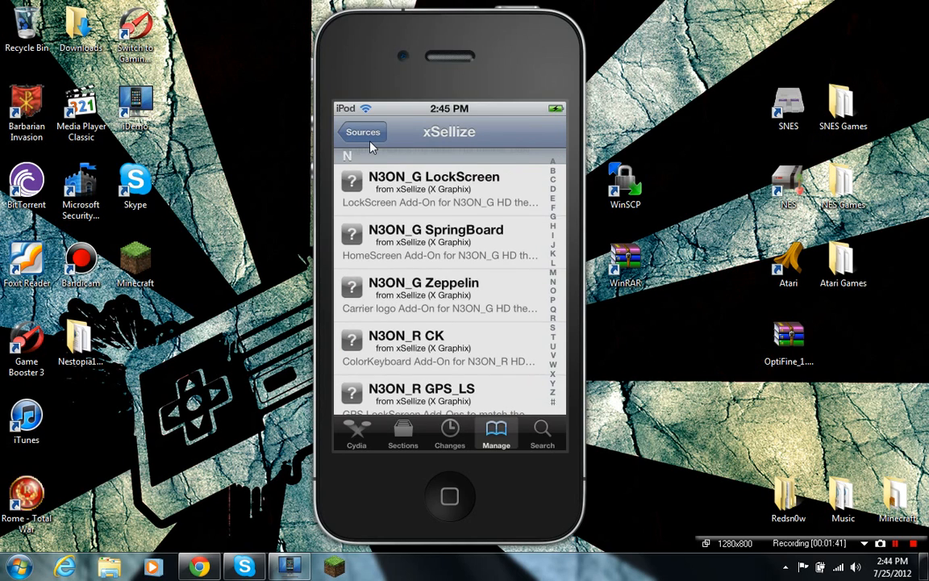
# Scroll the xSellize list down to the N section and select the NES.emu package
pyautogui.scroll(-3)
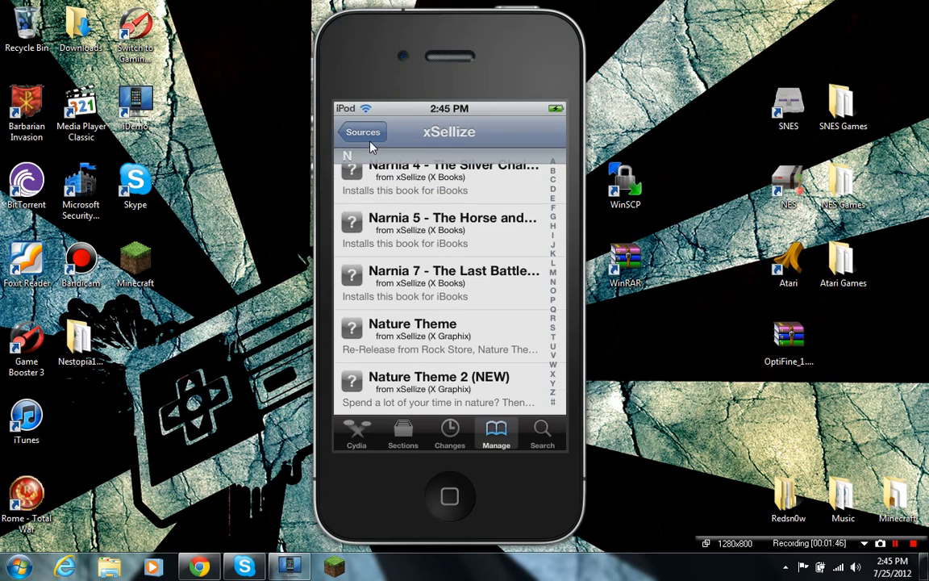
pyautogui.scroll(-3)
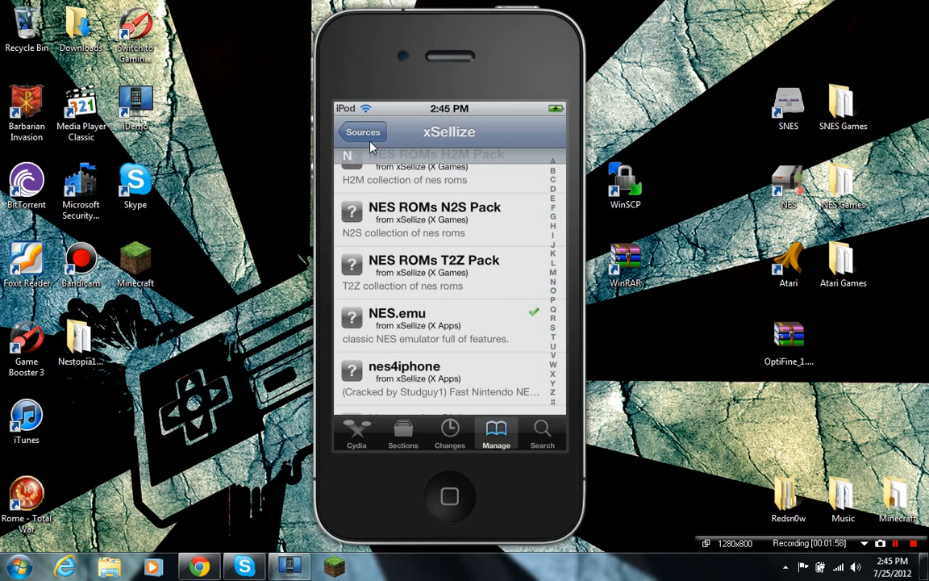
pyautogui.scroll(-3)
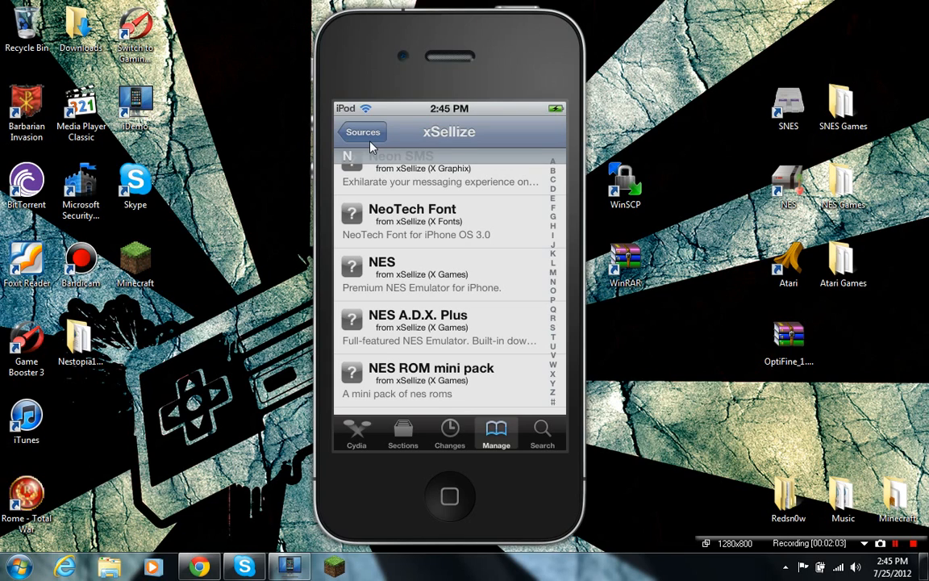
pyautogui.scroll(-3)
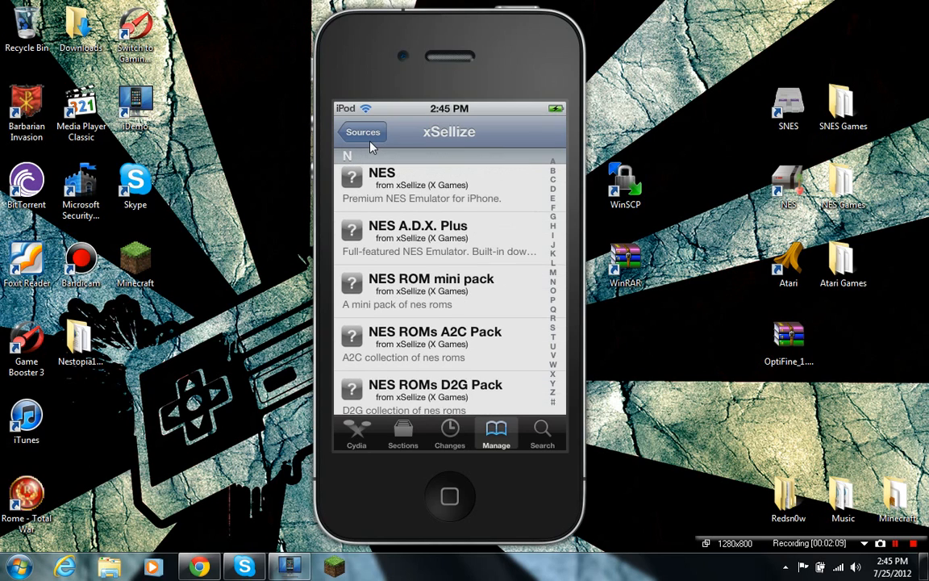
pyautogui.scroll(-3)
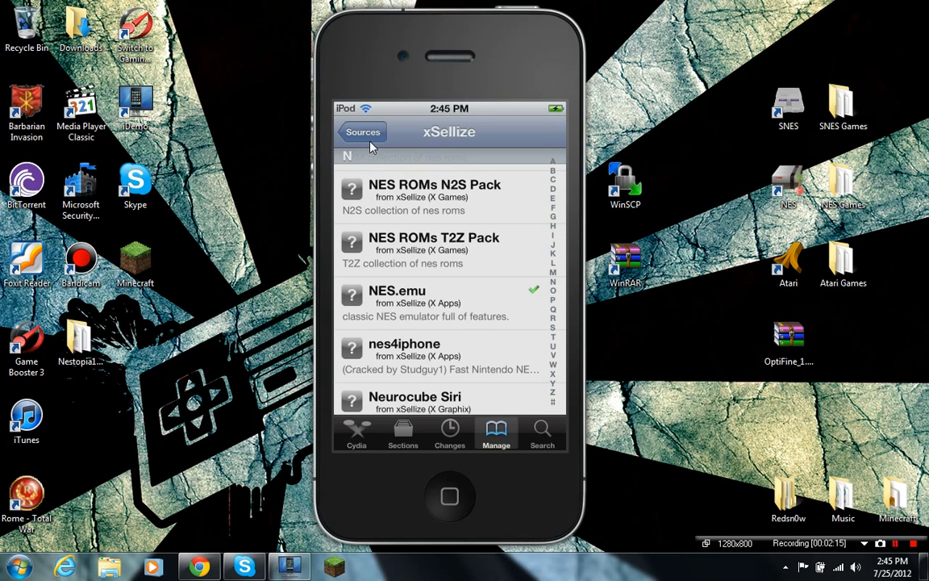
pyautogui.click(449, 303)
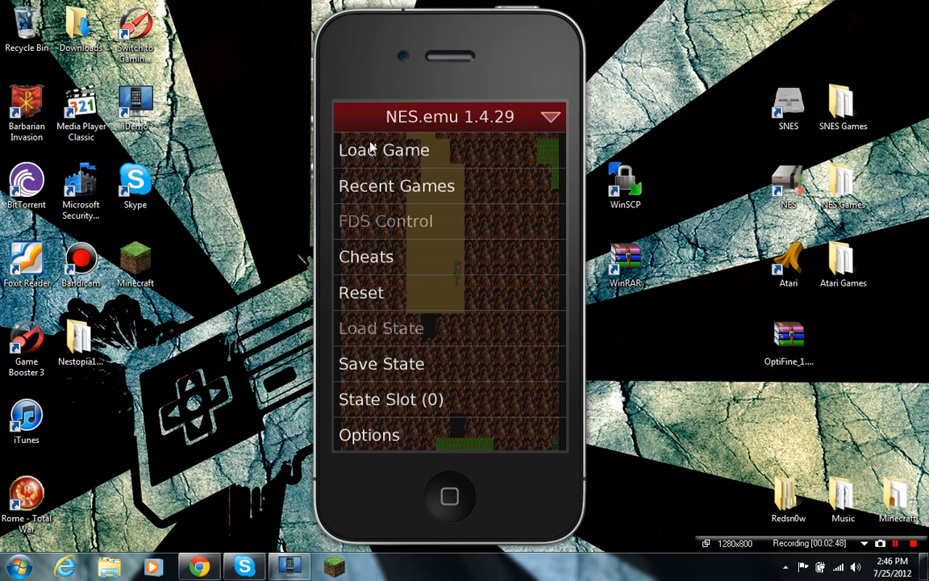
pyautogui.click(384, 150)
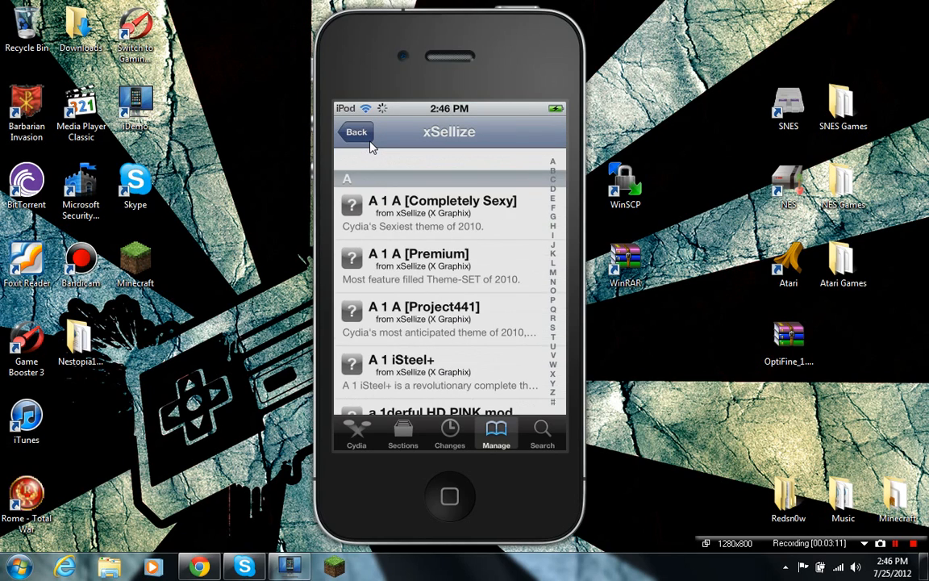
# Search Cydia package names for 's' to find SBSettings
pyautogui.click(541, 433)
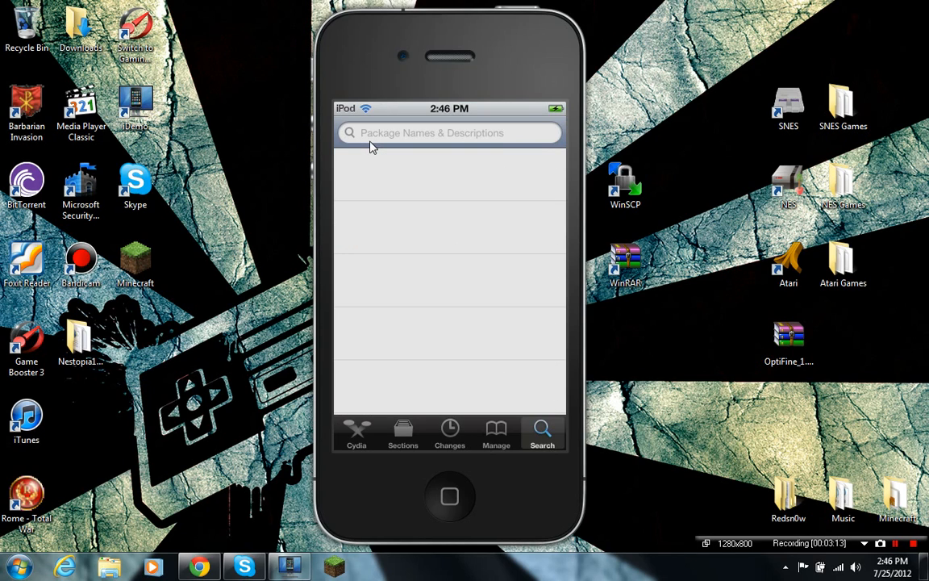
pyautogui.click(448, 132)
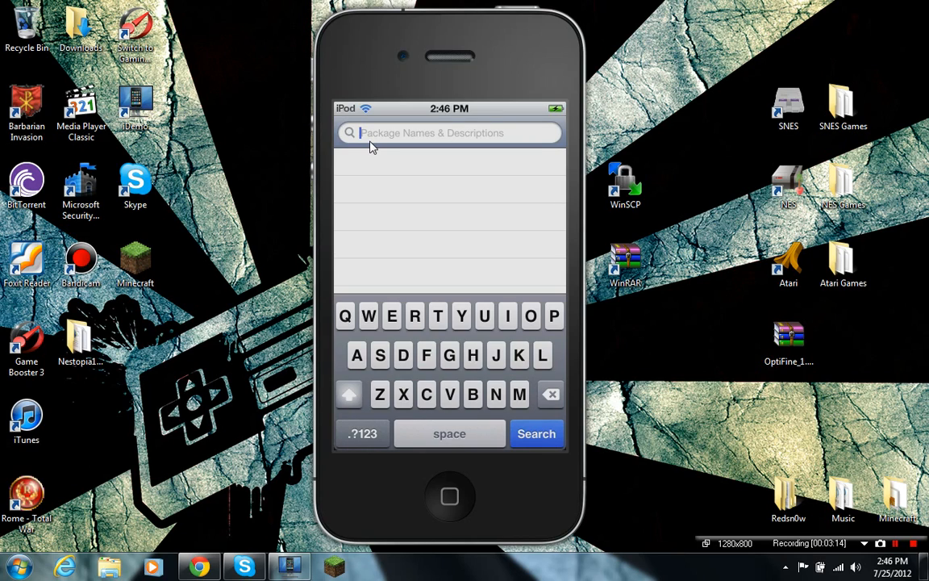
pyautogui.click(448, 132)
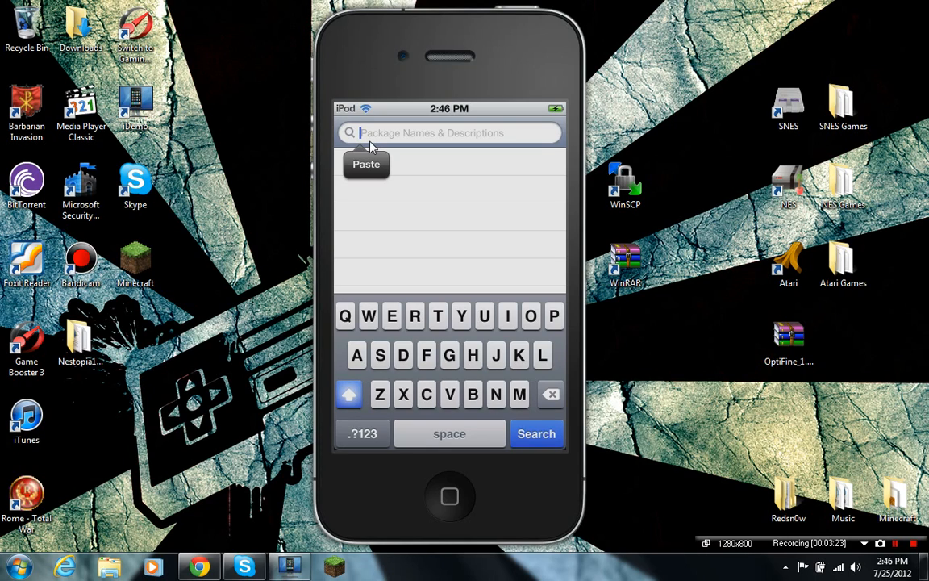
pyautogui.write('settings')
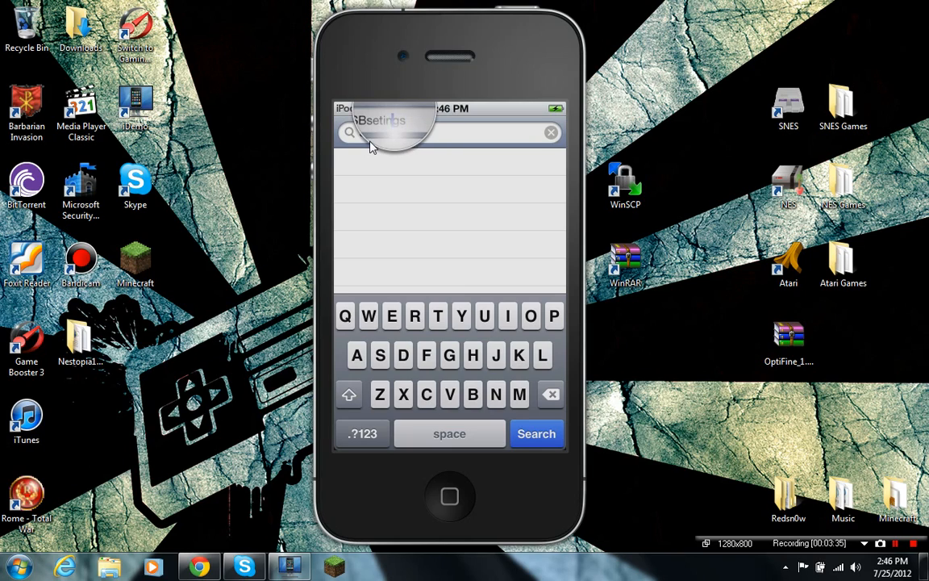
# View the SBSettings 5.2.2 details, return to results and clear the search field
pyautogui.click(379, 132)
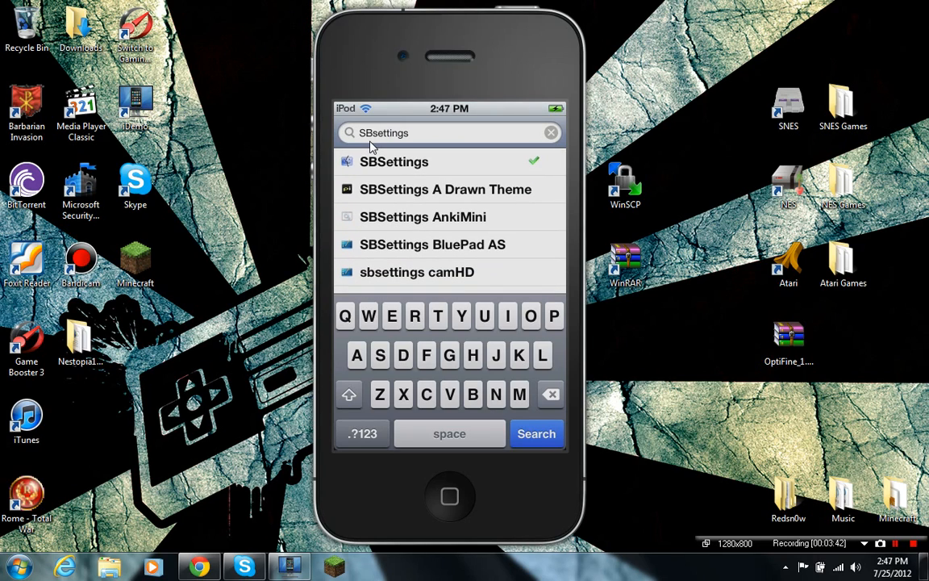
pyautogui.click(393, 161)
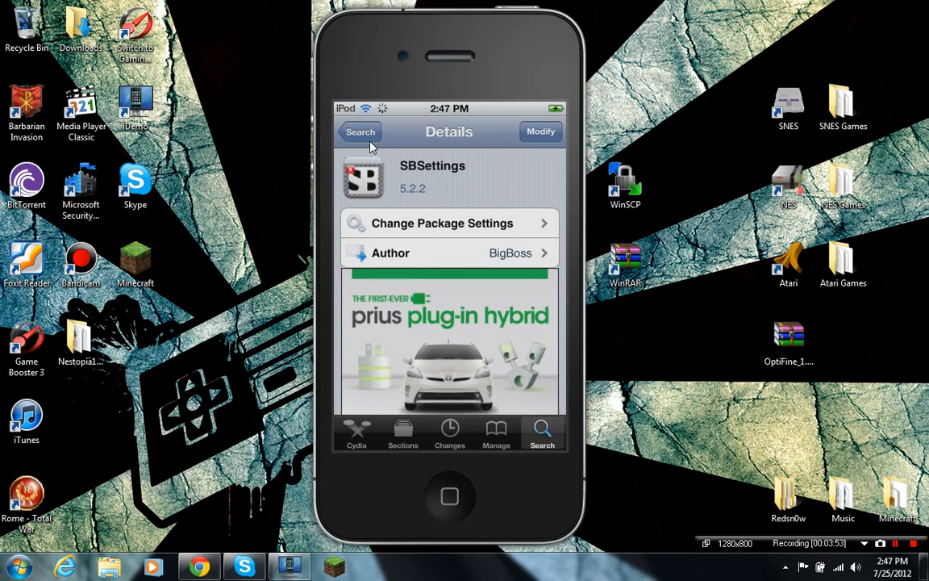
pyautogui.click(360, 133)
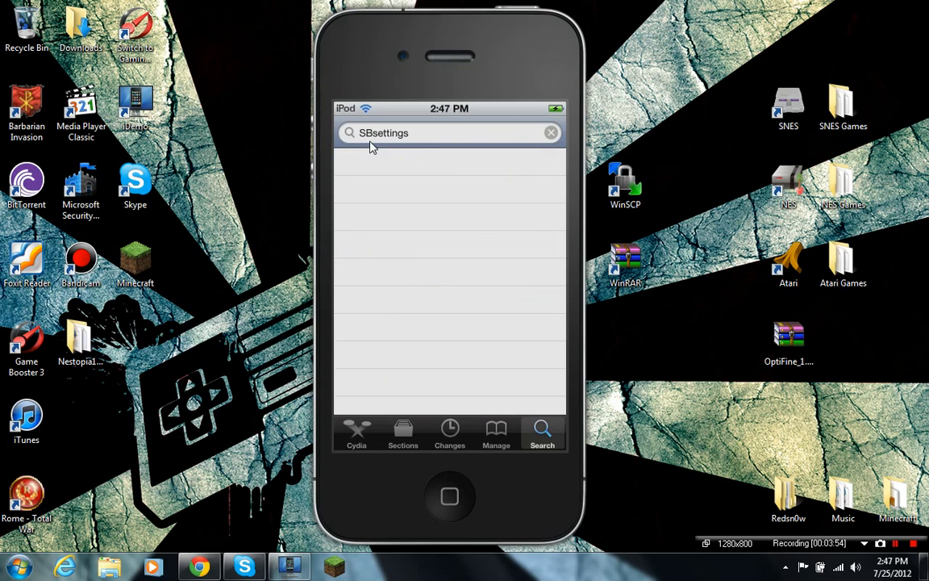
pyautogui.click(449, 132)
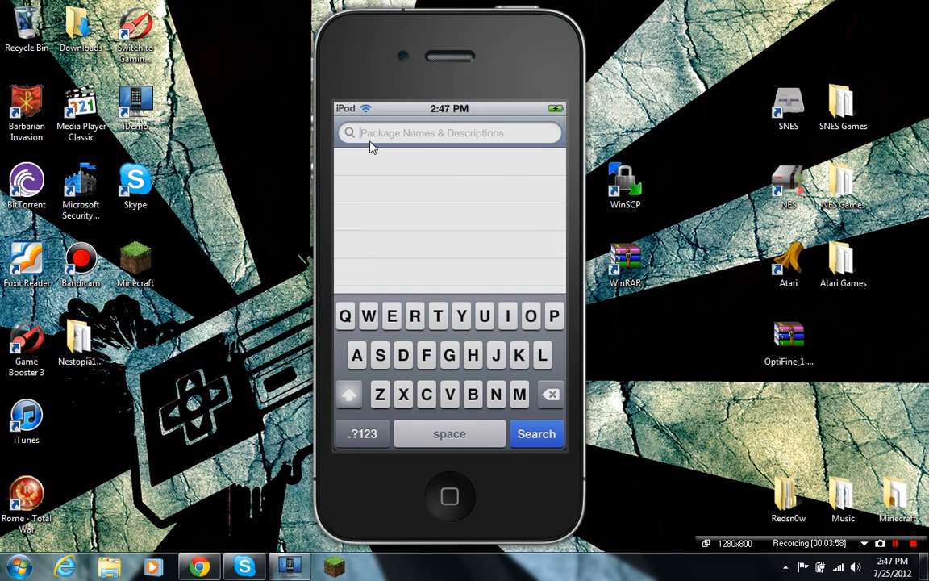
# Search for 'Openh' and confirm OpenSSH 6.0p1-10 is installed, then return to results
pyautogui.click(432, 132)
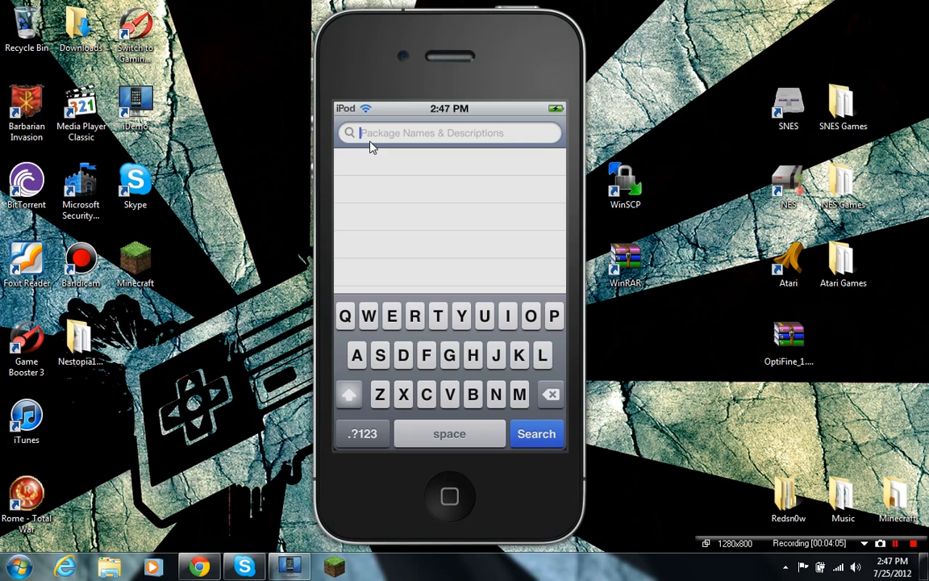
pyautogui.write('Openss')
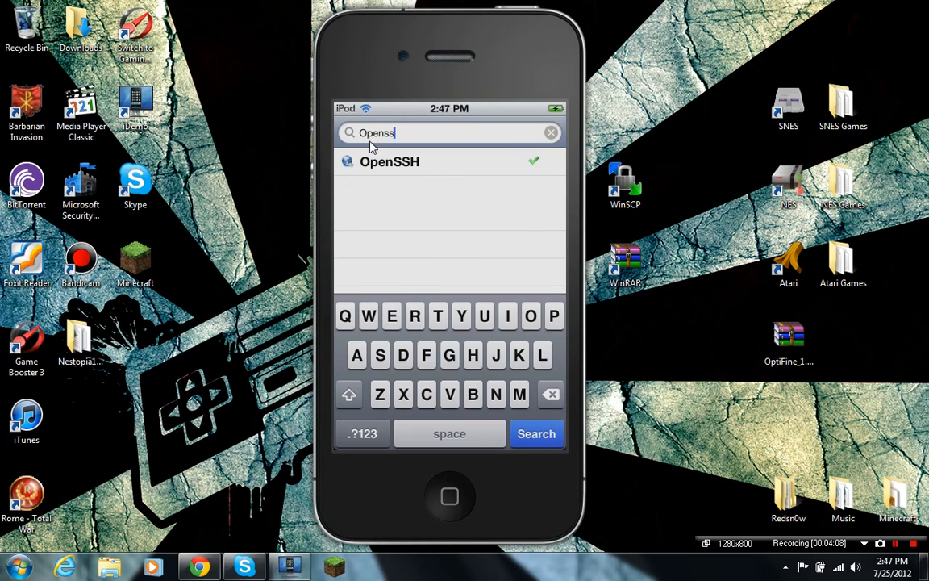
pyautogui.write('h')
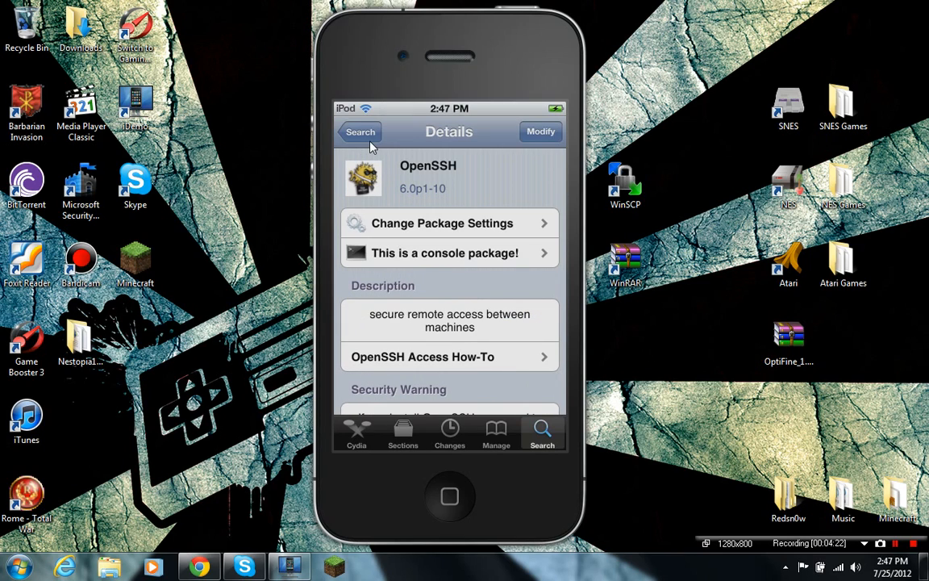
pyautogui.click(360, 132)
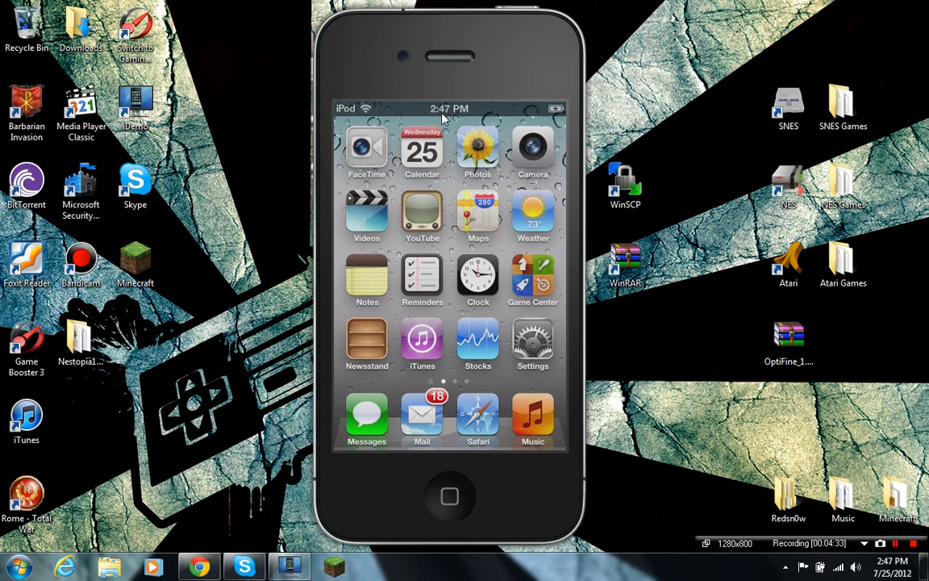
pyautogui.moveTo(342, 121)
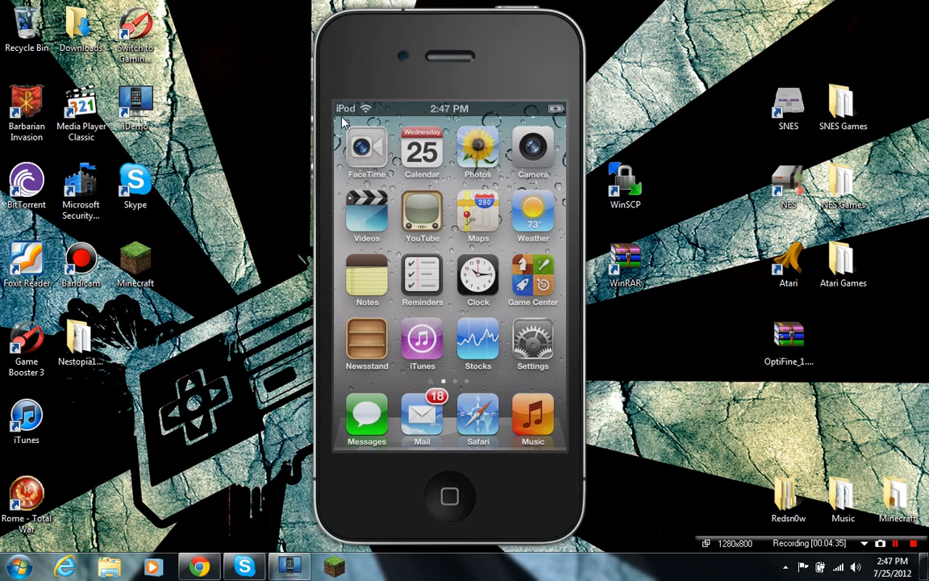
pyautogui.moveTo(664, 78)
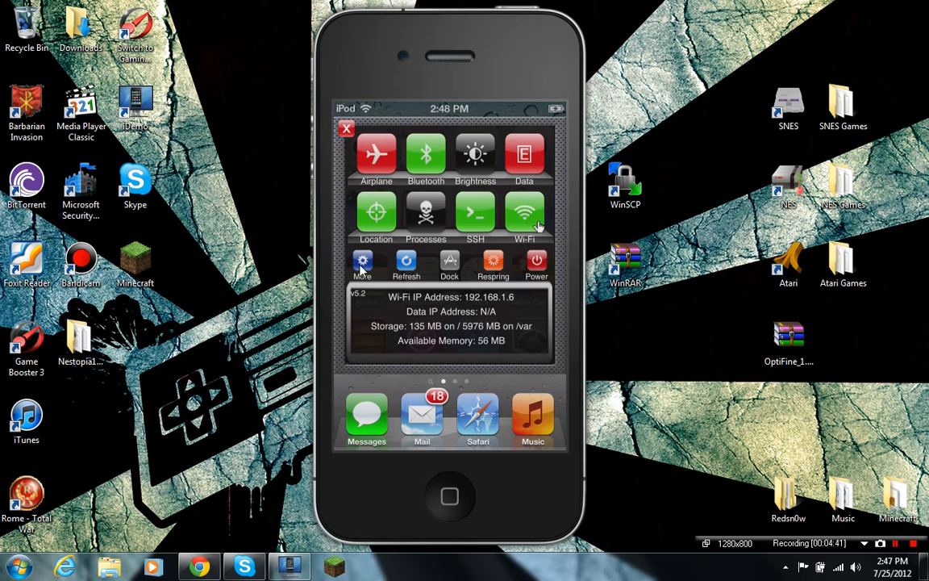
pyautogui.moveTo(393, 305)
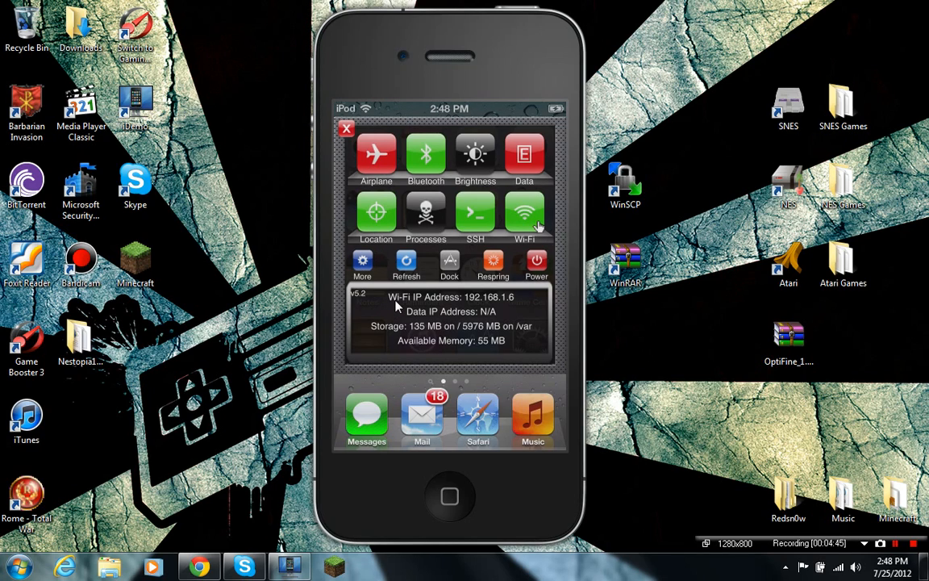
pyautogui.moveTo(471, 310)
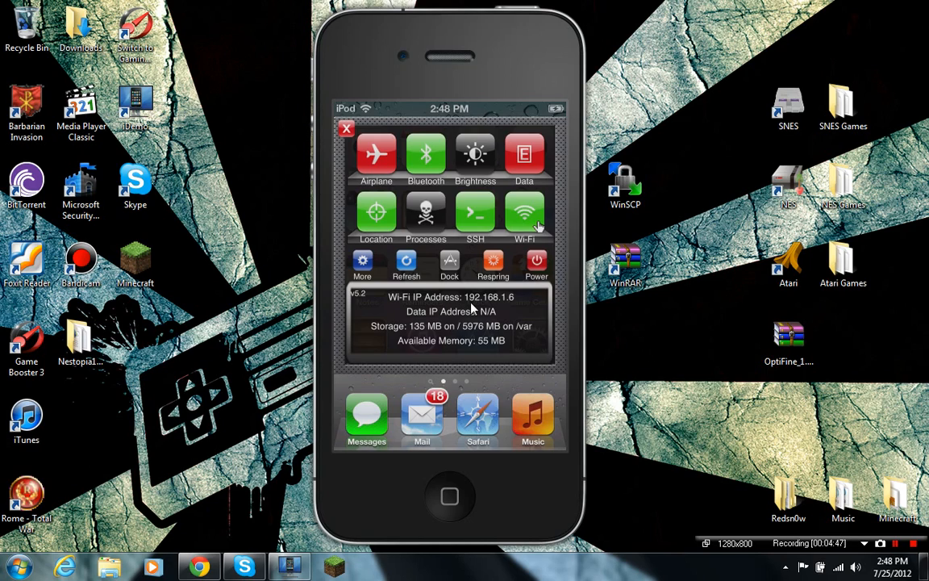
pyautogui.moveTo(531, 305)
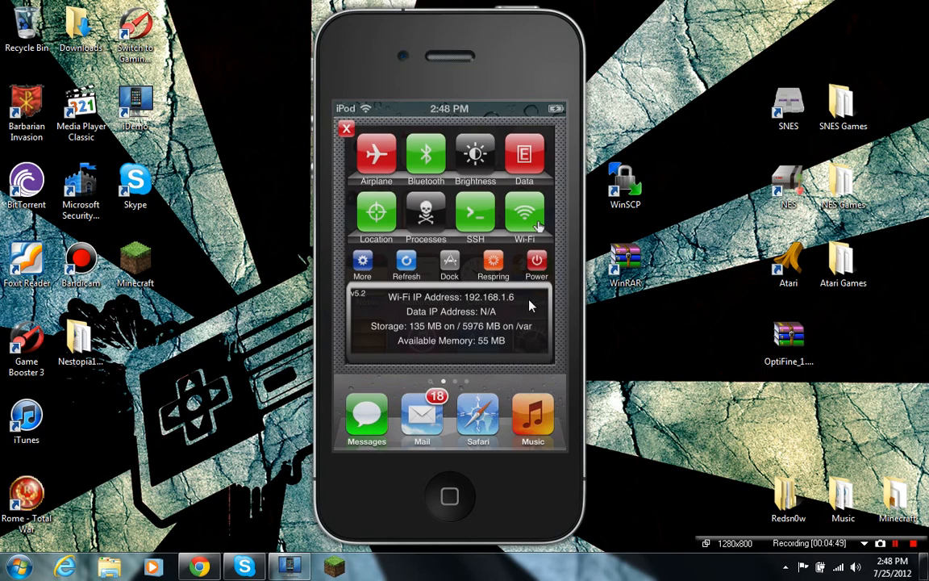
pyautogui.moveTo(793, 53)
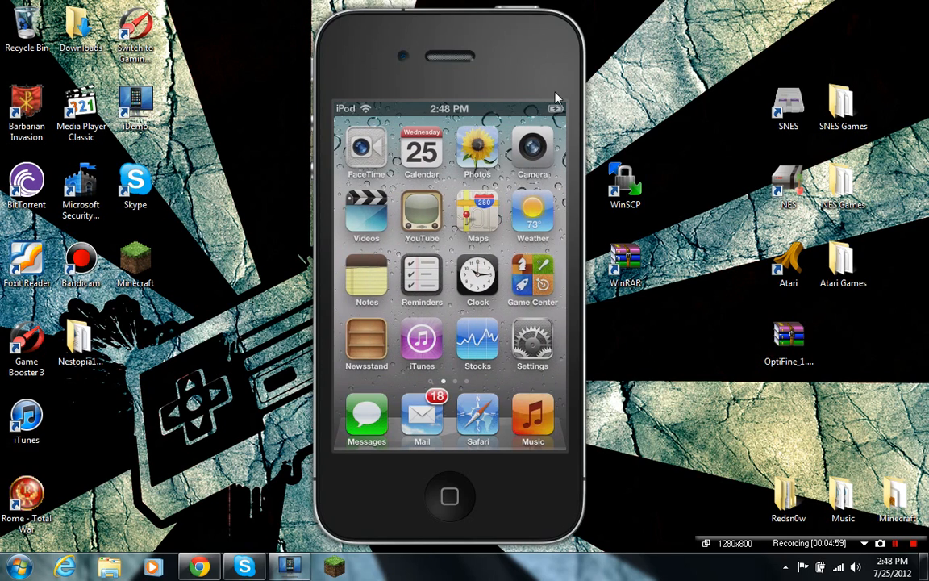
pyautogui.moveTo(385, 113)
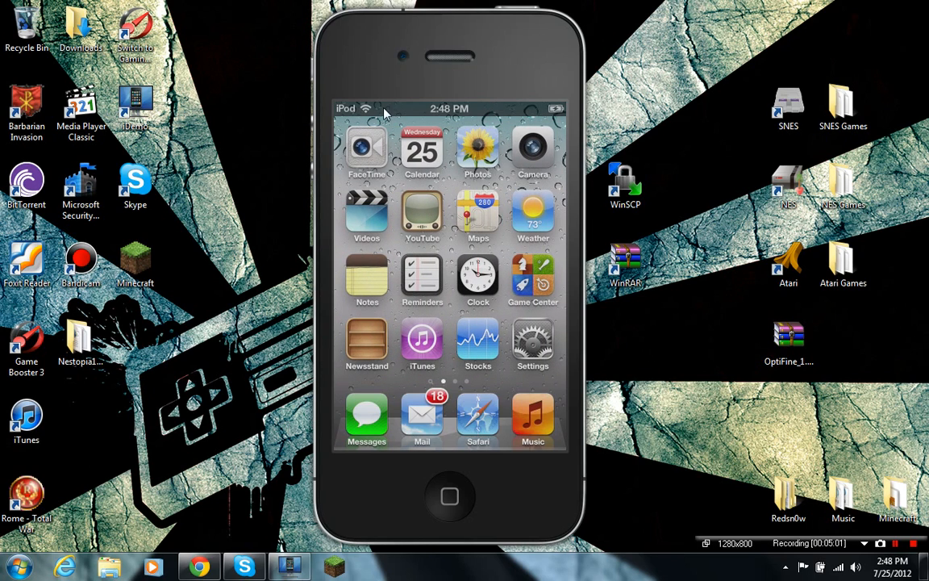
pyautogui.click(626, 185)
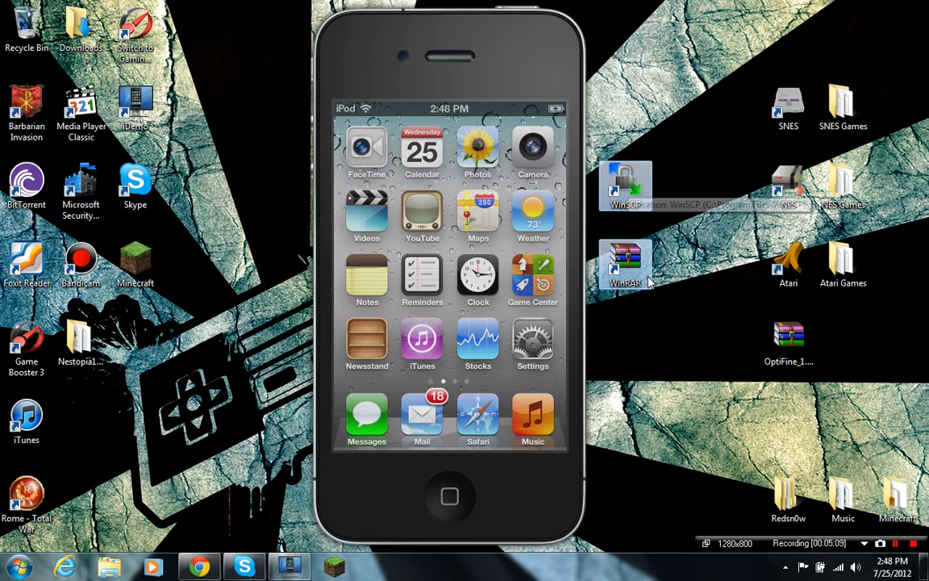
pyautogui.moveTo(646, 280)
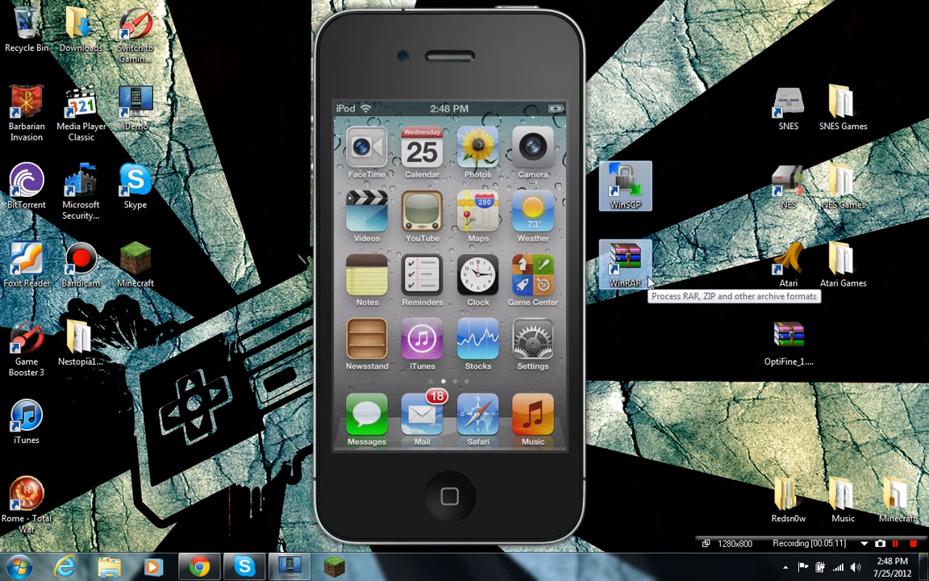
pyautogui.moveTo(681, 169)
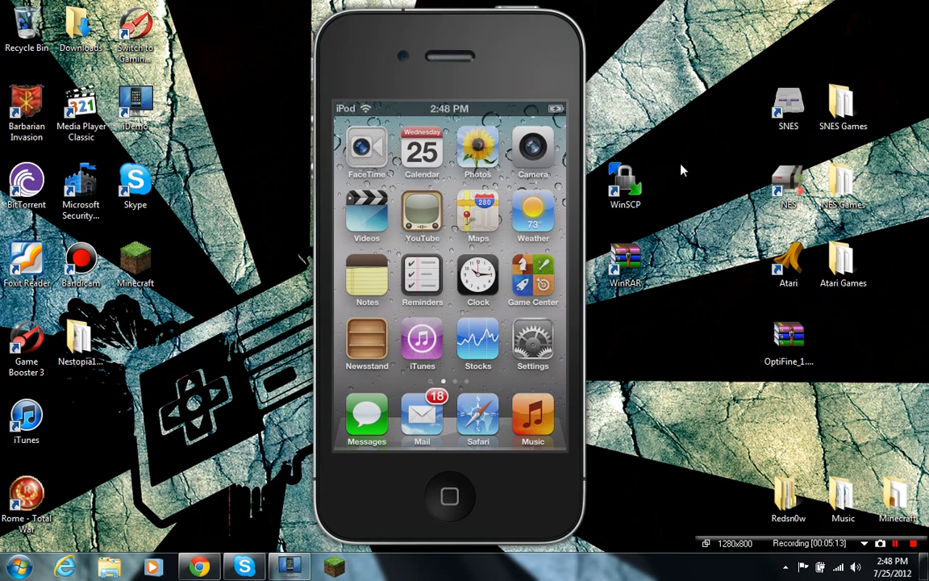
pyautogui.moveTo(626, 185)
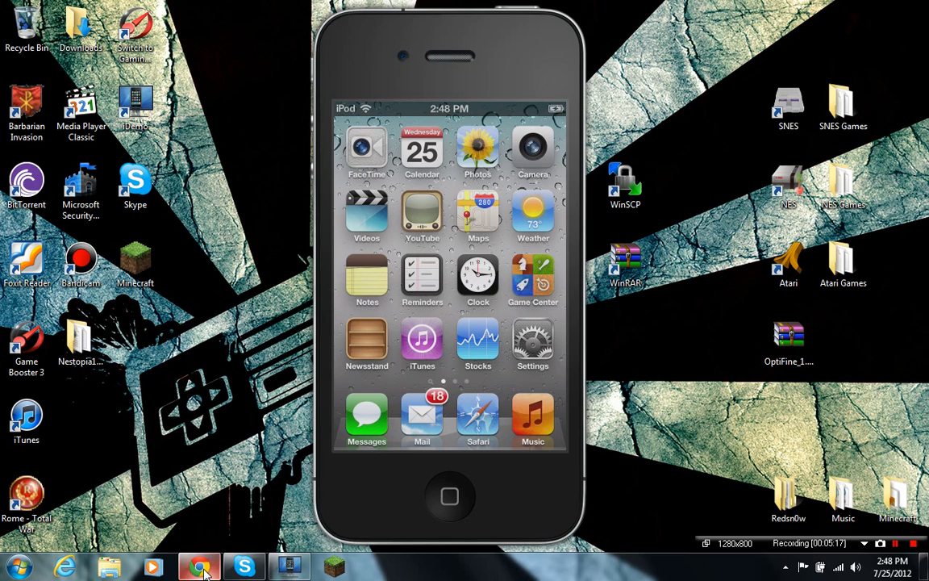
# Bring Chrome forward and go to freeroms.com's NES ROMs section
pyautogui.click(200, 565)
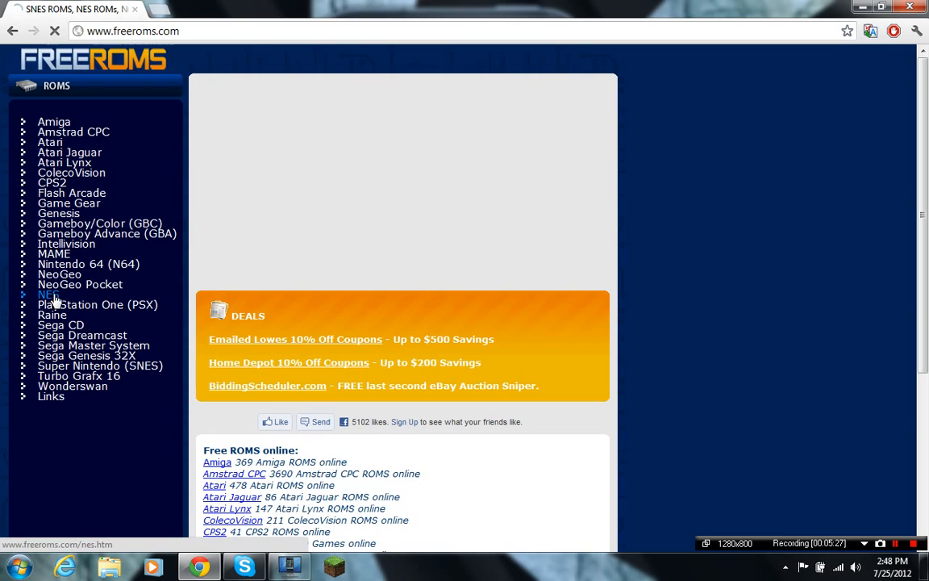
pyautogui.click(48, 293)
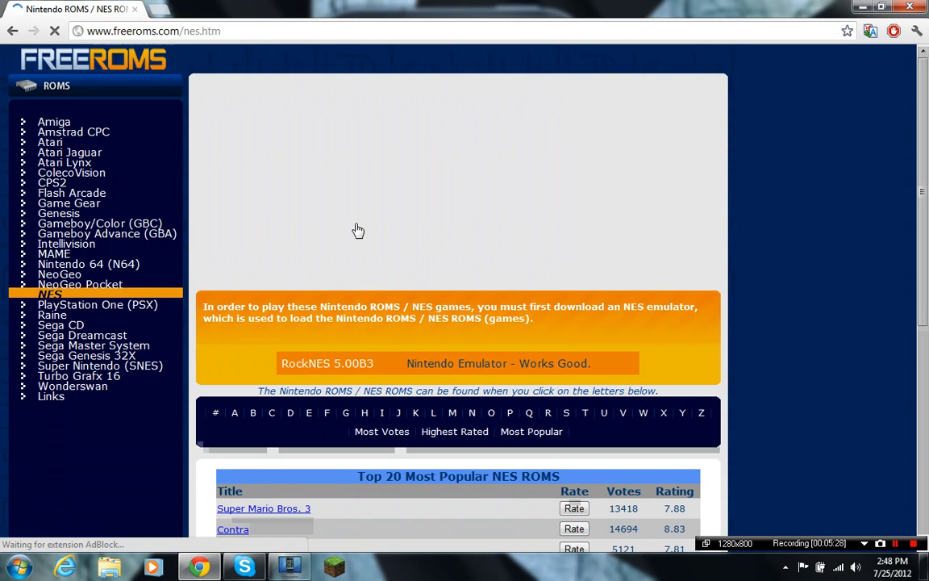
pyautogui.scroll(-3)
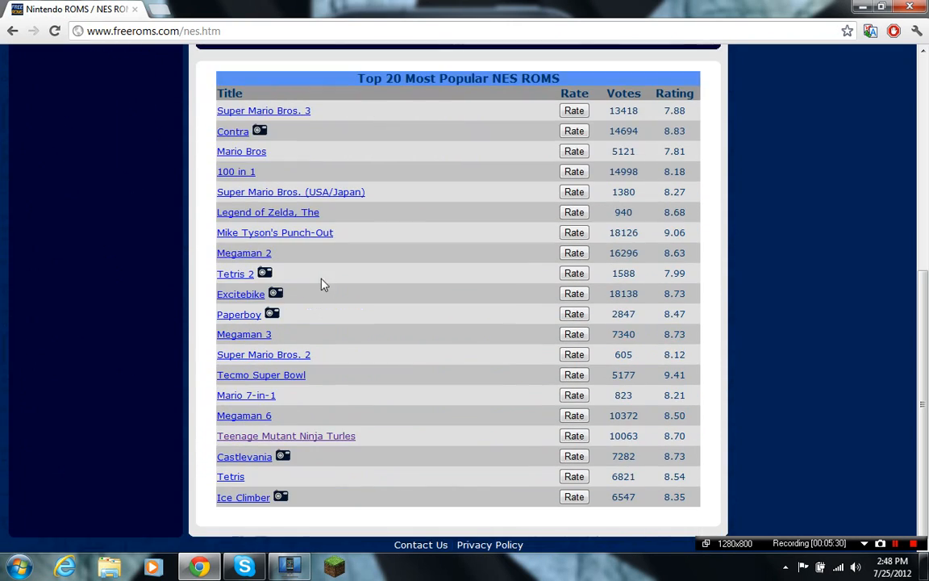
pyautogui.moveTo(233, 500)
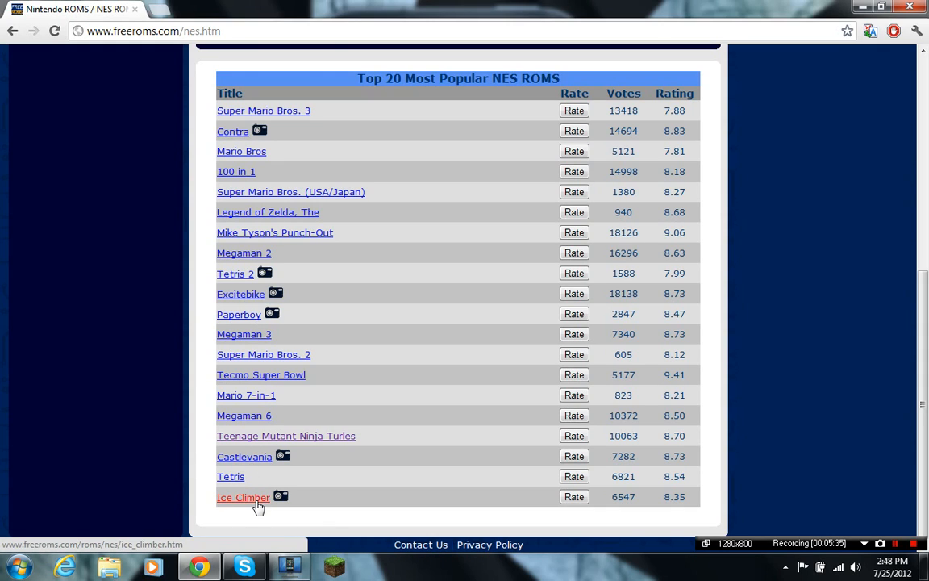
# Glance at the Ice Climber download page and return to the NES ROMs page
pyautogui.click(243, 497)
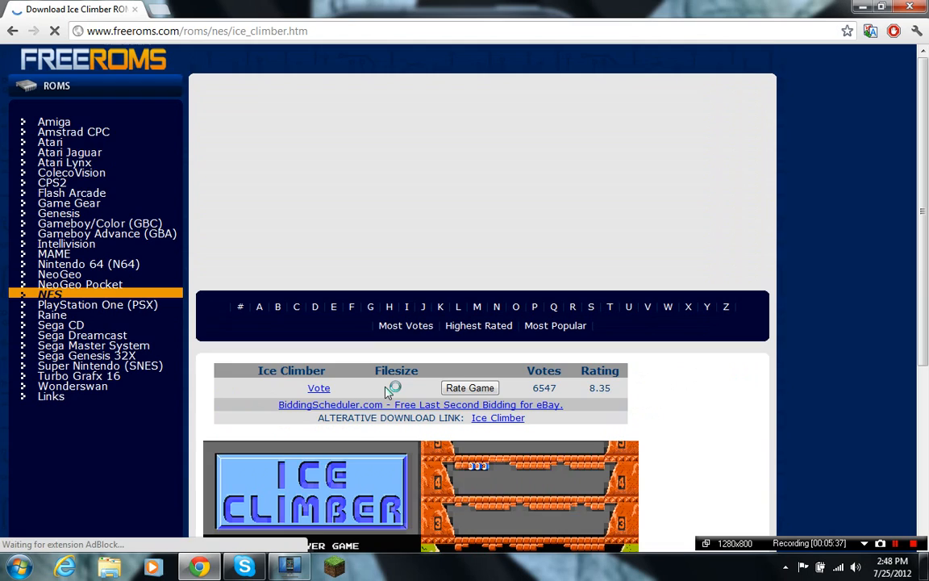
pyautogui.scroll(-3)
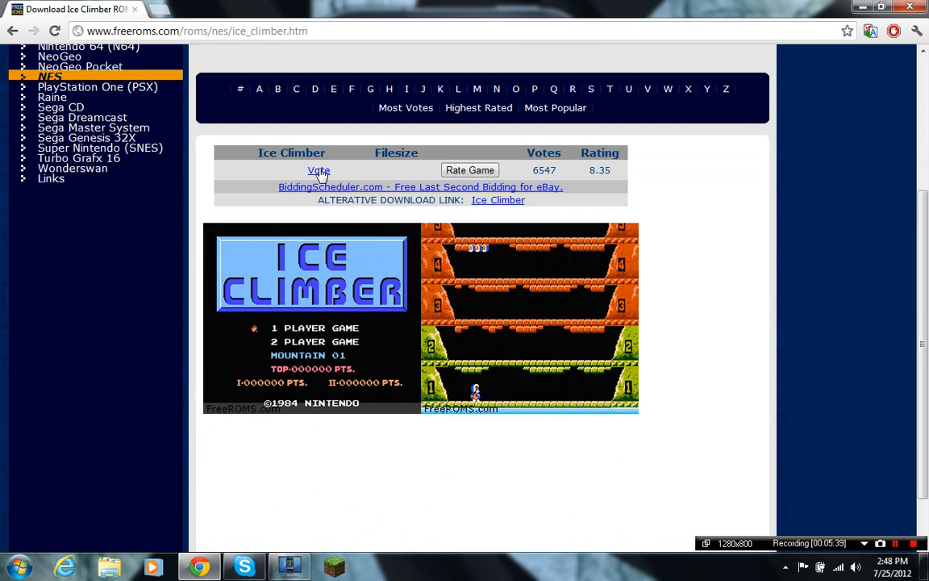
pyautogui.click(13, 30)
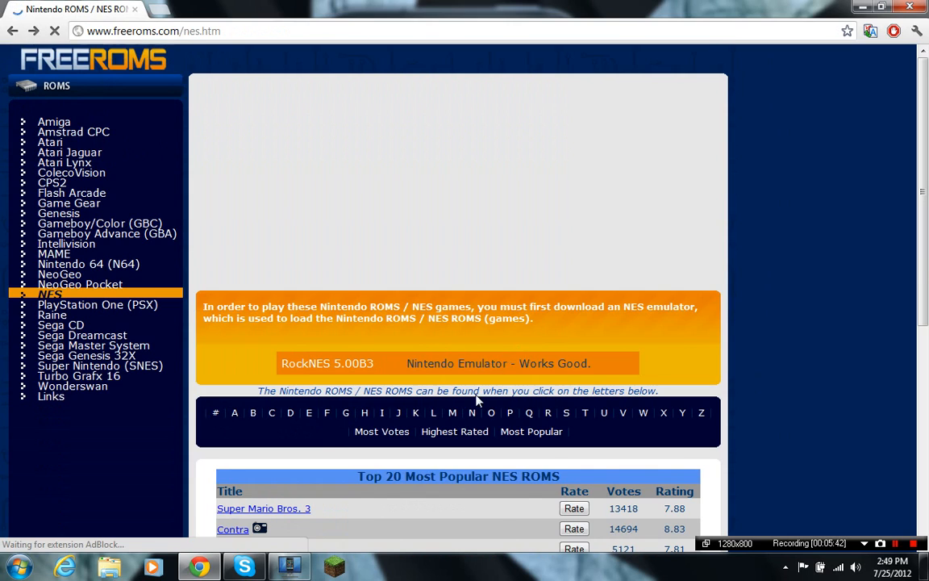
pyautogui.scroll(-3)
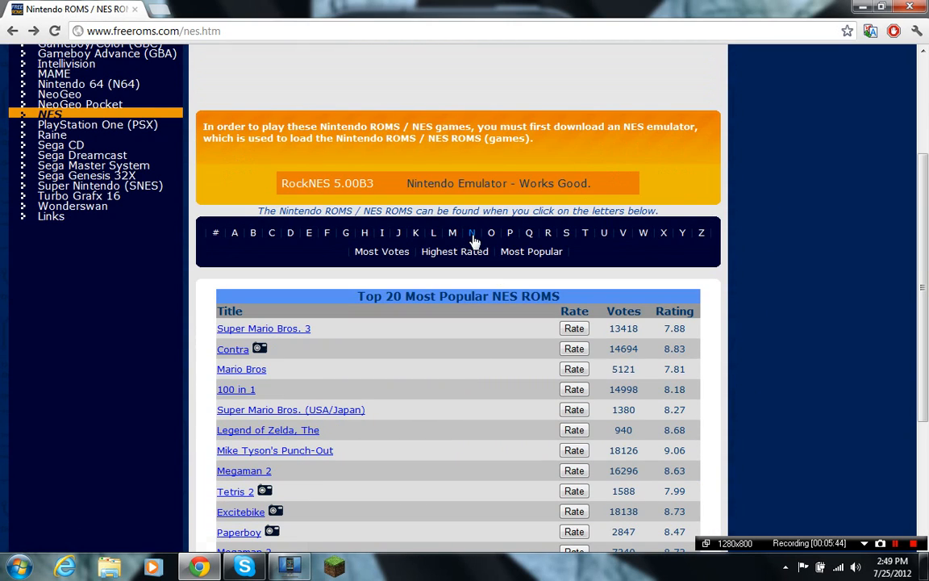
# Browse the N listing, then switch to NES ROMs starting with S
pyautogui.click(471, 232)
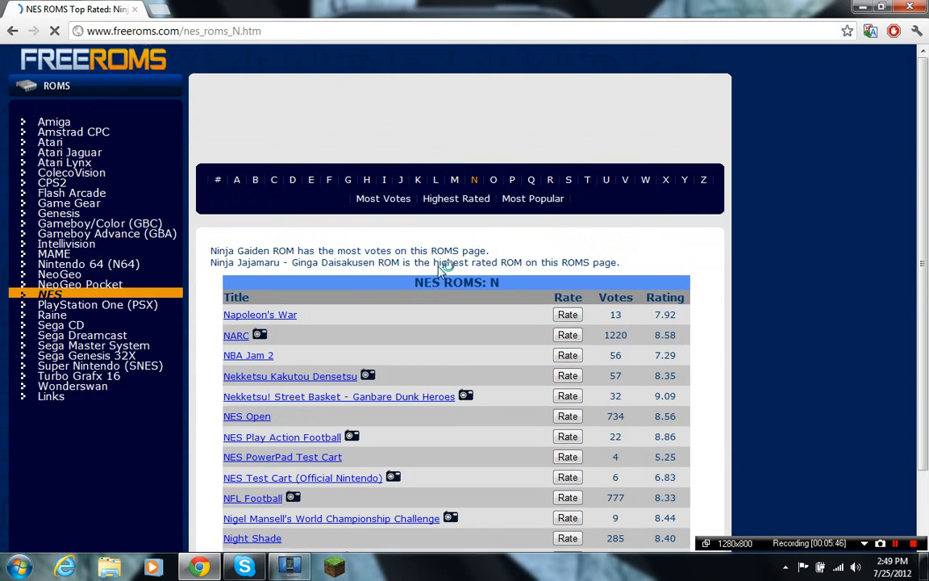
pyautogui.scroll(-3)
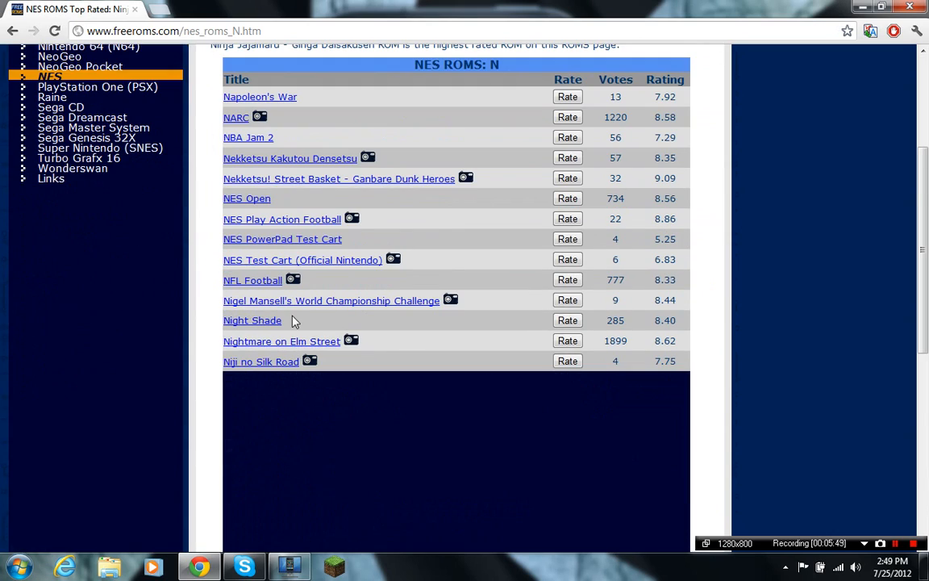
pyautogui.scroll(-3)
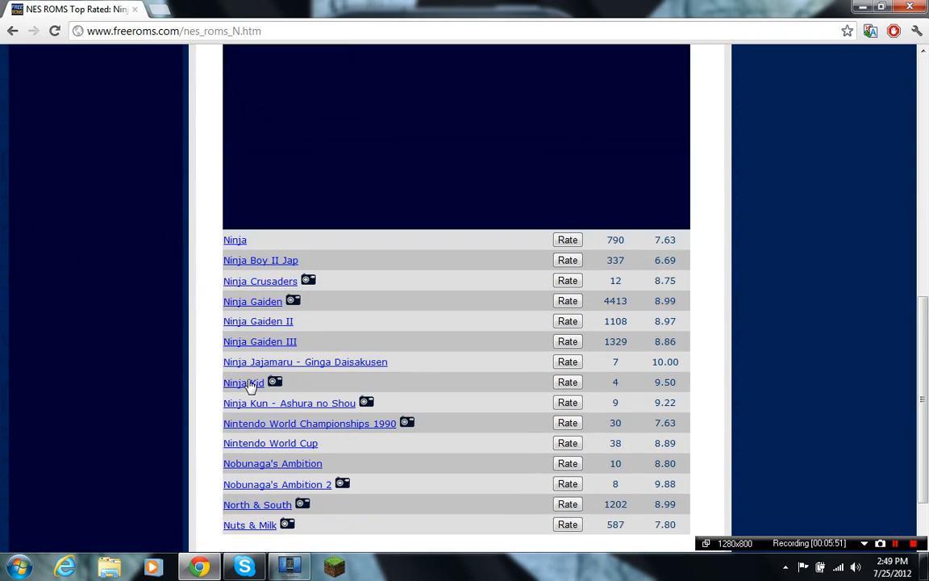
pyautogui.moveTo(390, 432)
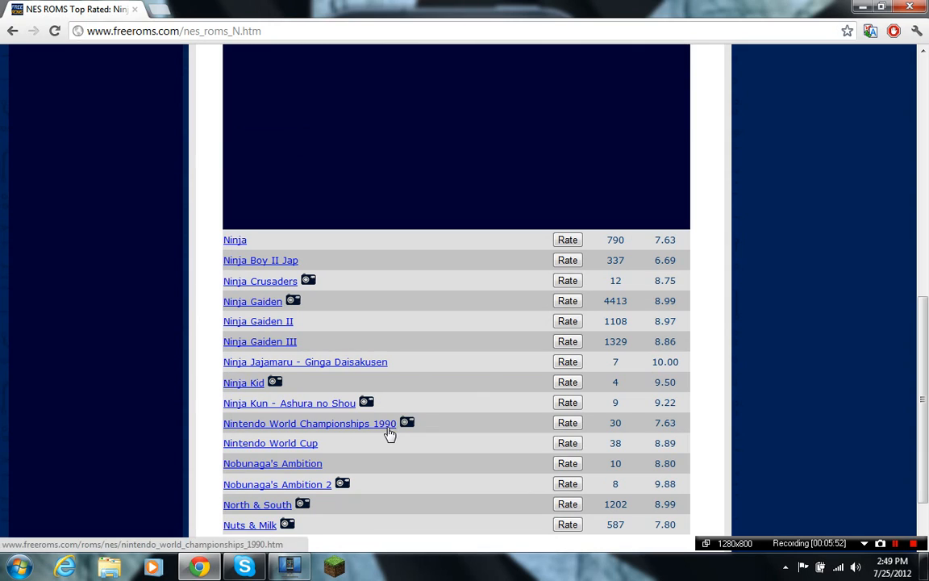
pyautogui.scroll(-3)
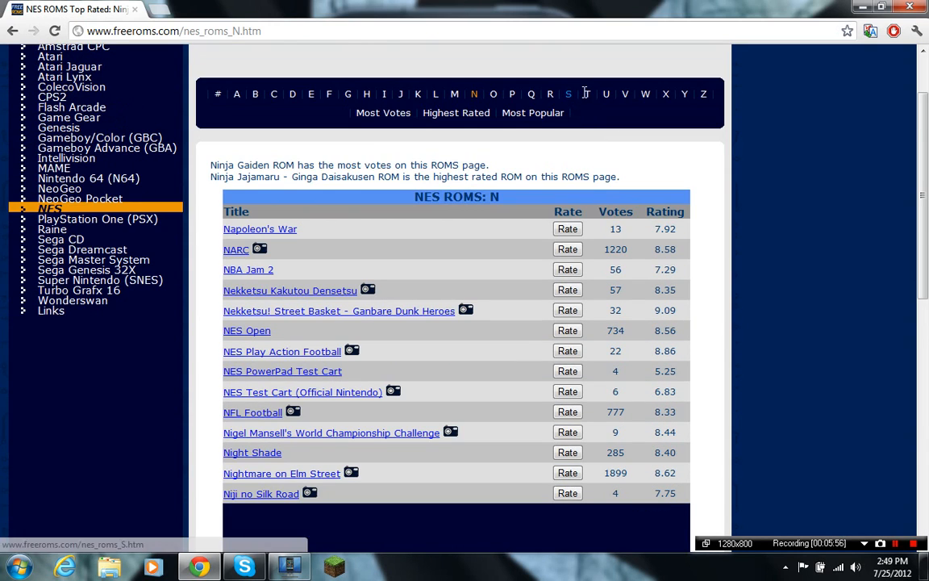
pyautogui.click(568, 94)
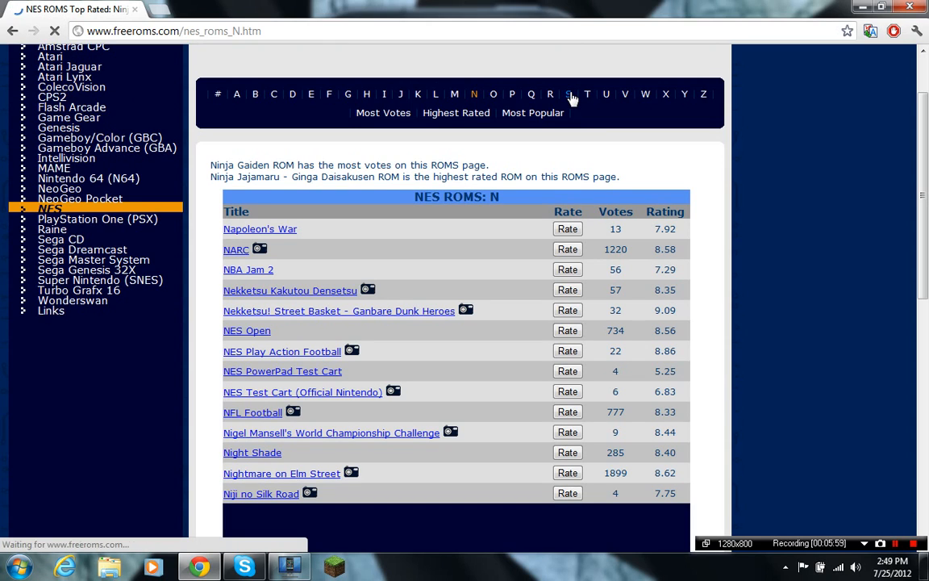
pyautogui.click(571, 94)
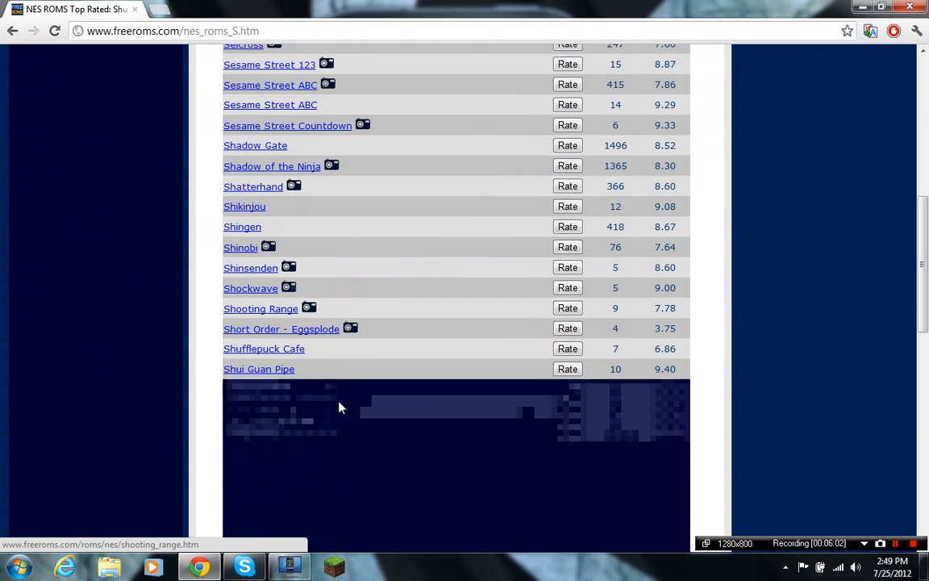
# Scroll to Silver Surfer, open its page and start the silversurfer.zip download
pyautogui.scroll(-3)
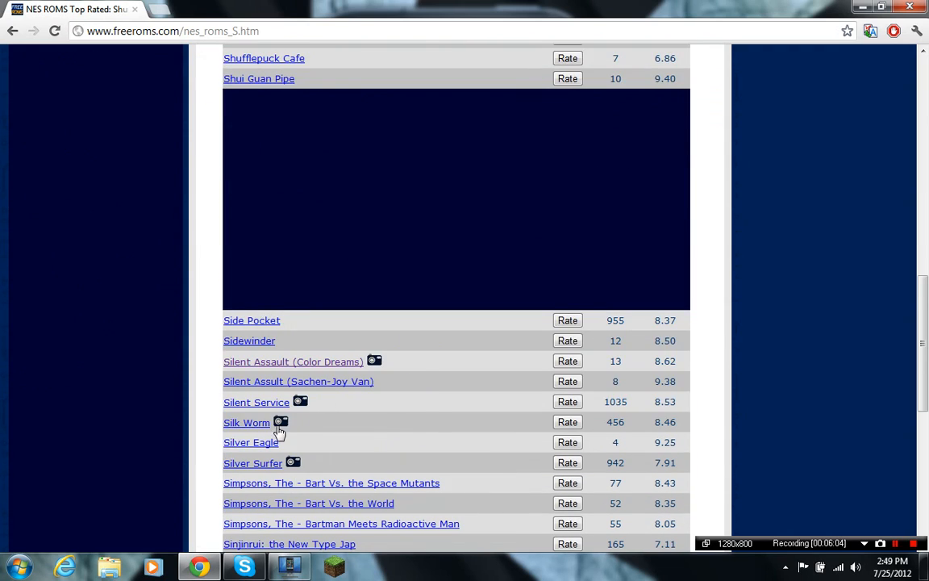
pyautogui.scroll(-3)
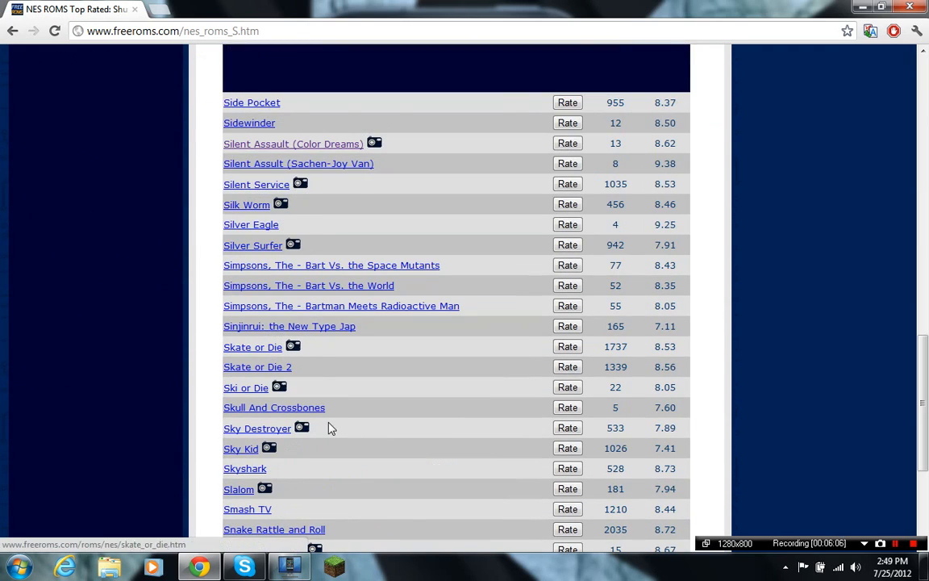
pyautogui.scroll(-3)
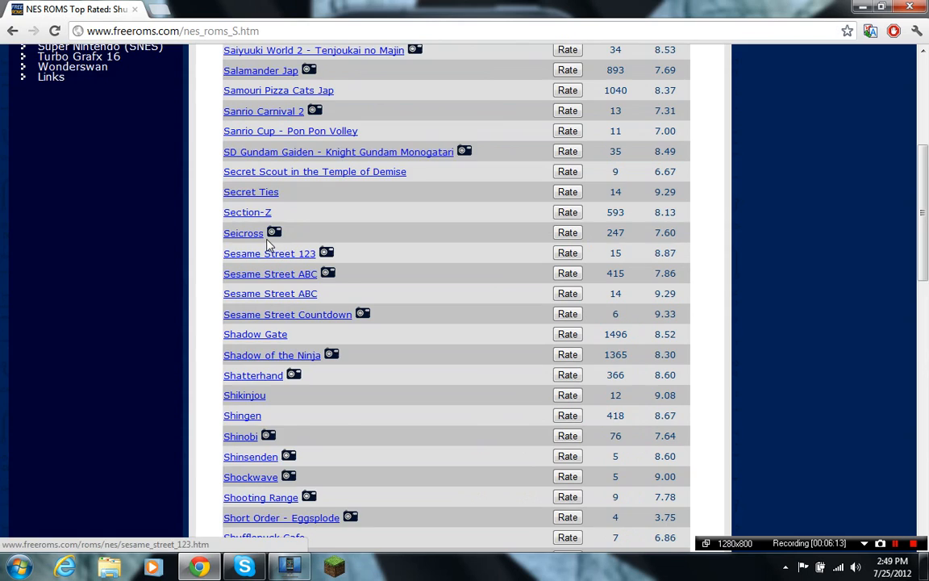
pyautogui.scroll(-3)
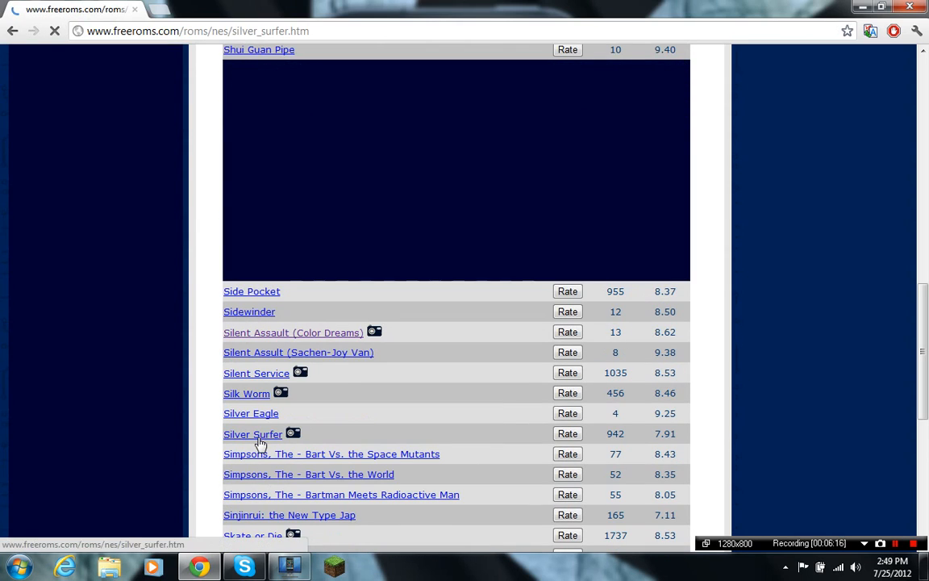
pyautogui.click(251, 434)
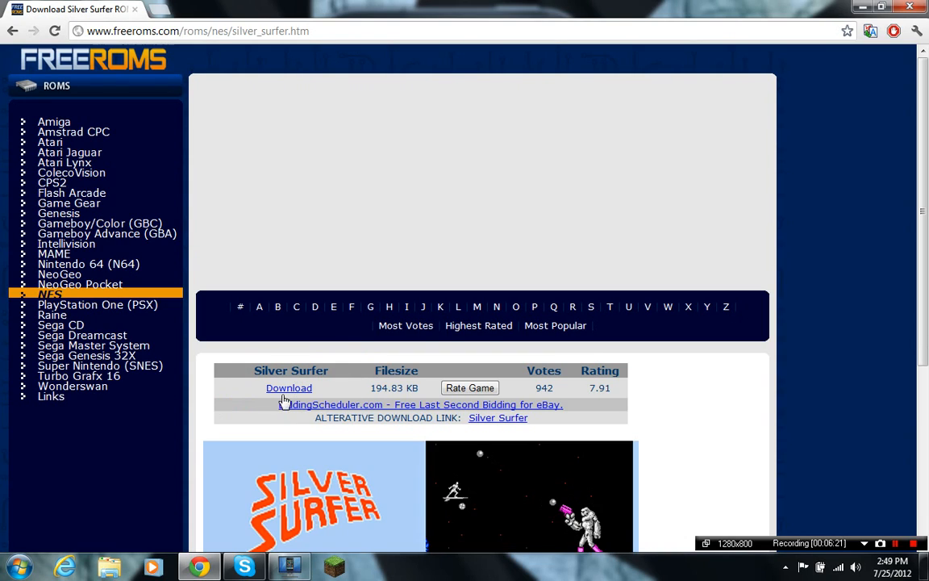
pyautogui.click(289, 387)
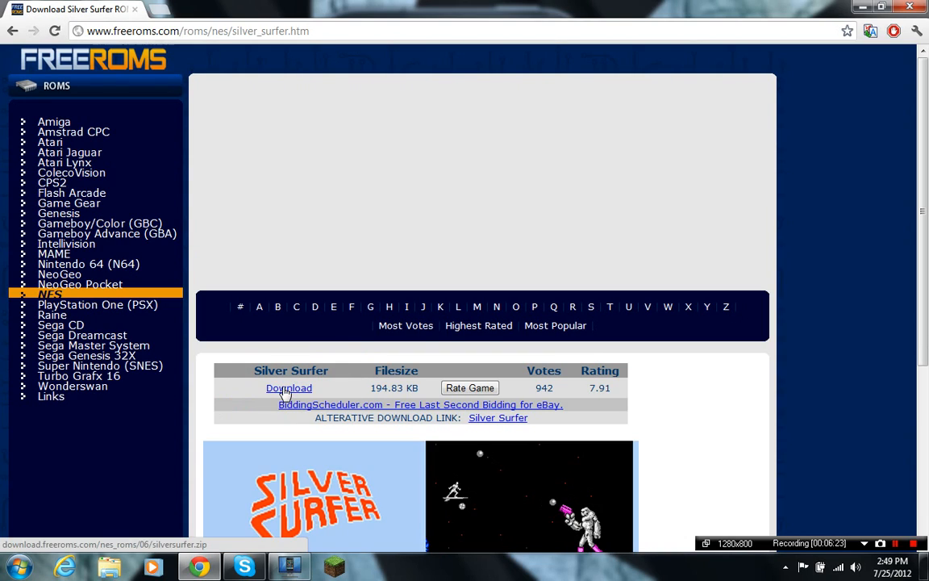
pyautogui.click(288, 387)
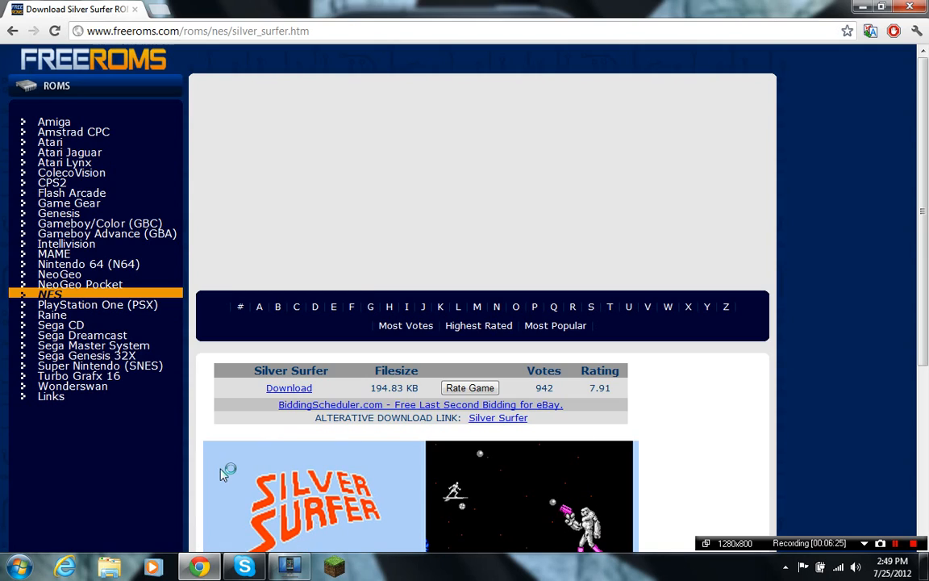
pyautogui.click(289, 387)
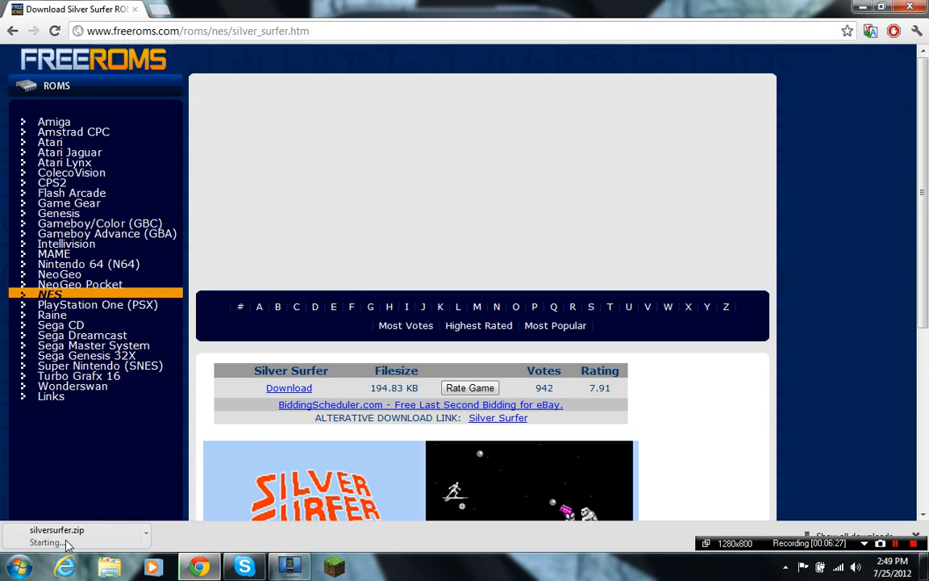
pyautogui.moveTo(347, 360)
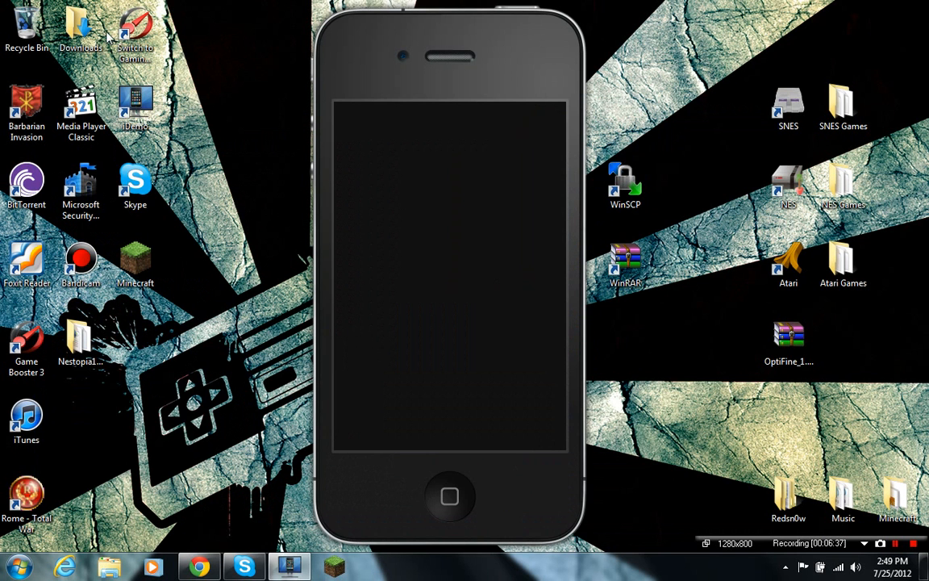
# Open Downloads from the desktop and move silversurfer.zip onto the Desktop
pyautogui.click(80, 29)
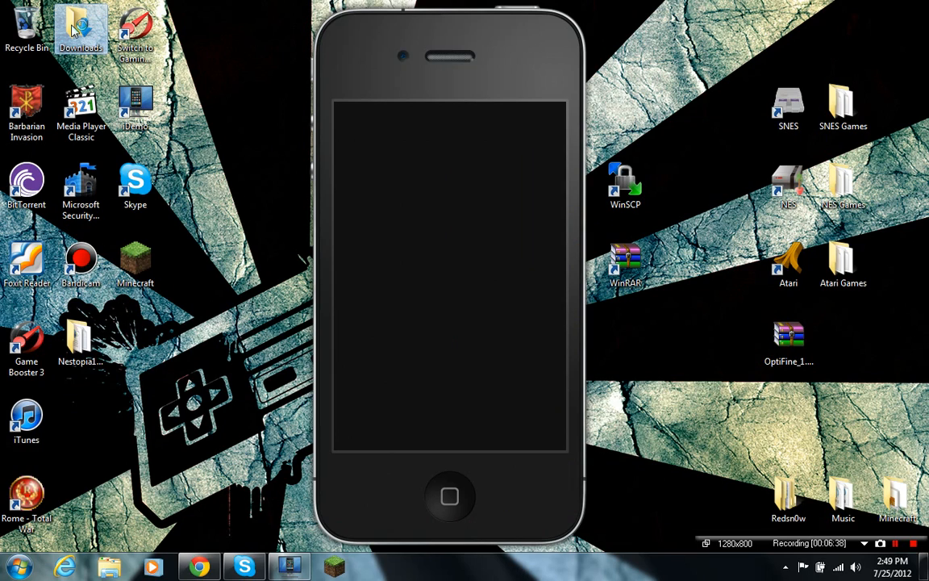
pyautogui.doubleClick(80, 29)
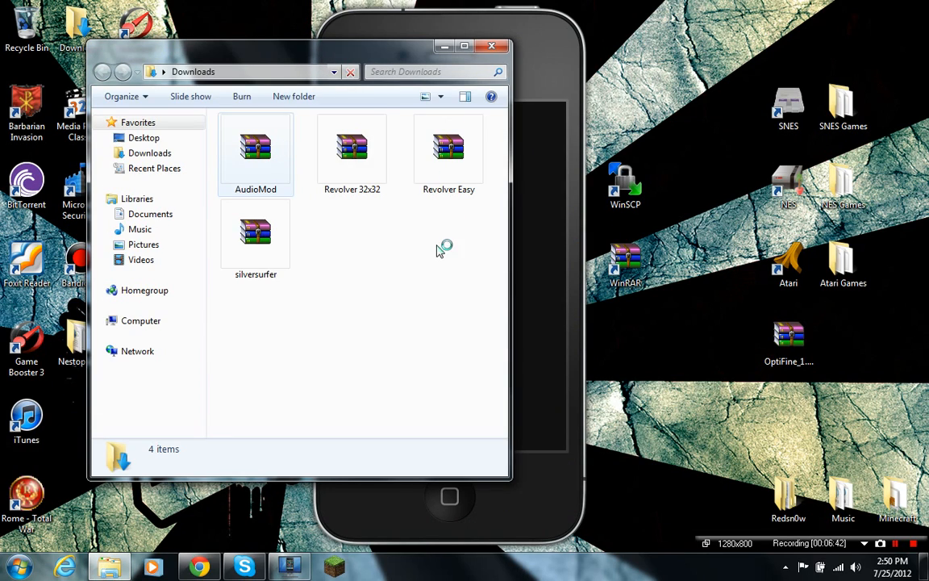
pyautogui.click(255, 234)
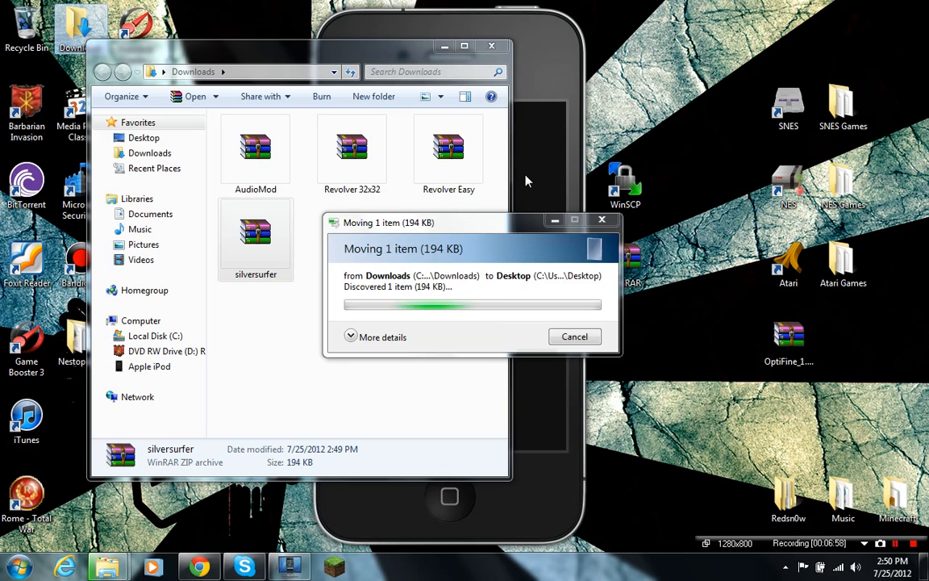
pyautogui.click(575, 337)
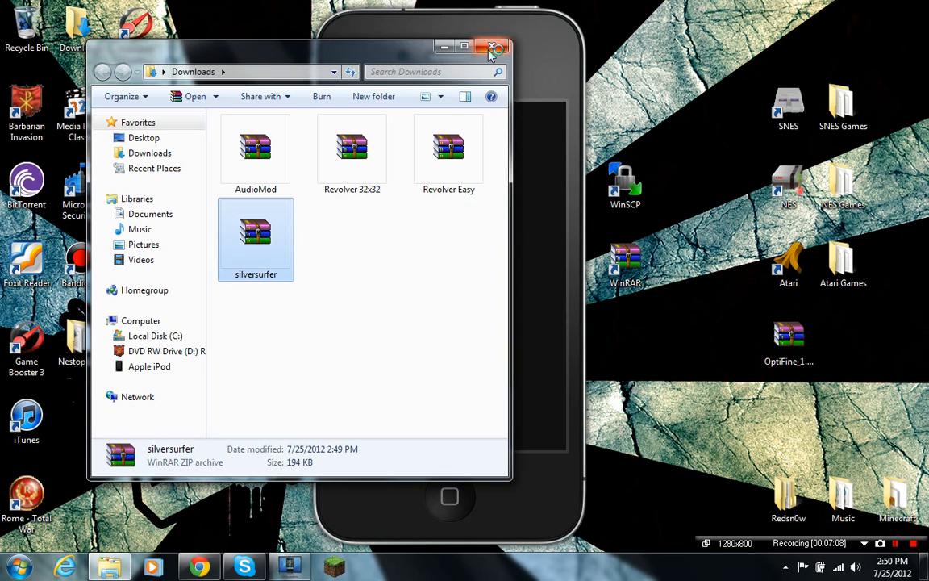
# Close the Downloads window and launch WinSCP from its desktop shortcut
pyautogui.click(495, 47)
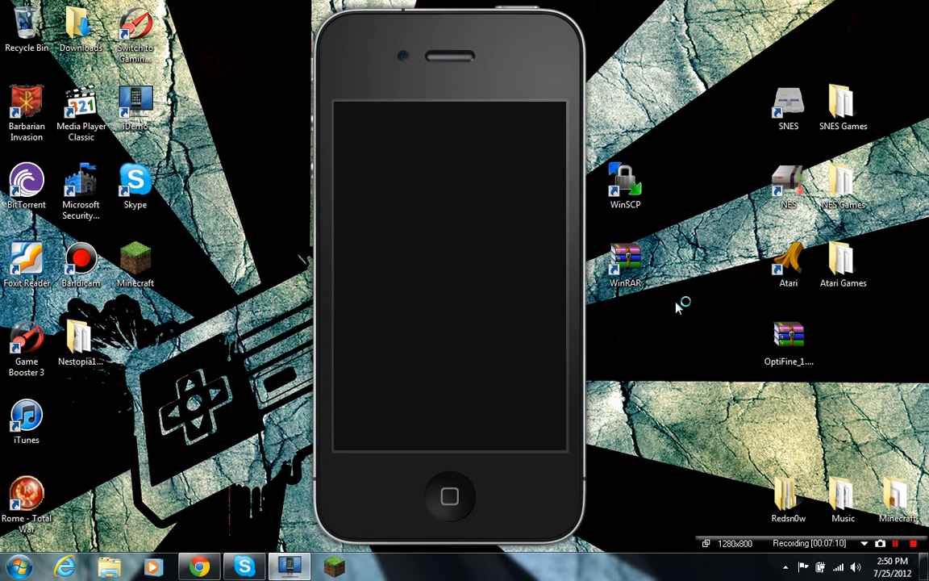
pyautogui.moveTo(580, 258)
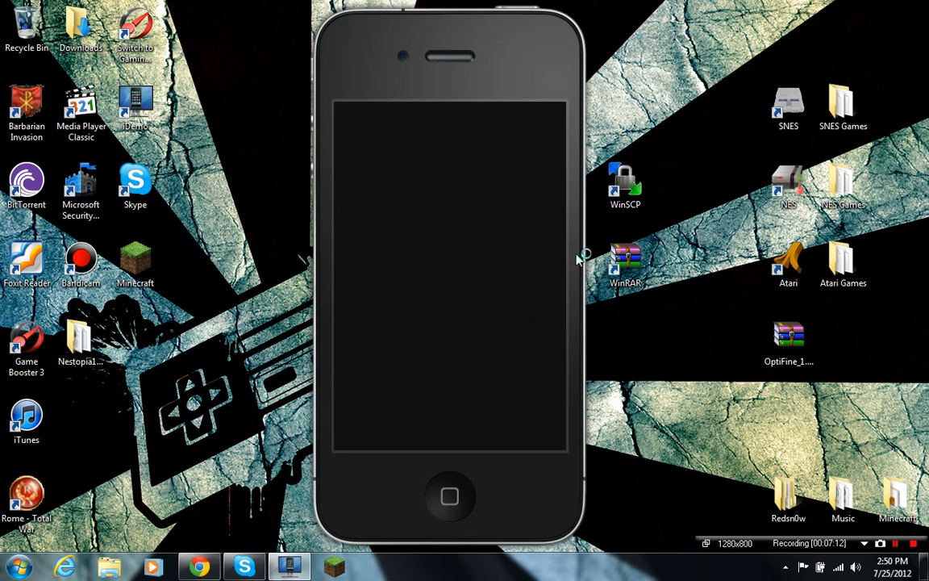
pyautogui.click(625, 185)
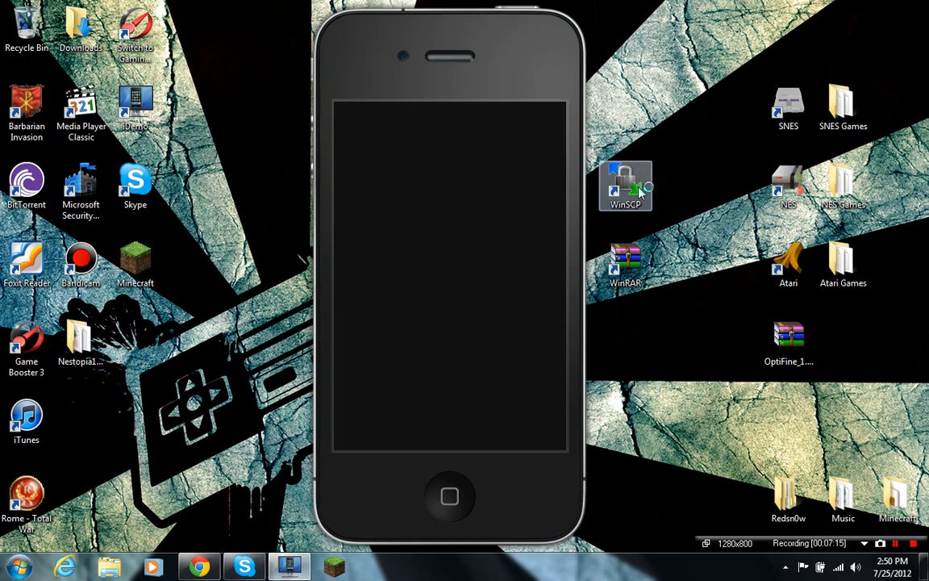
pyautogui.click(626, 186)
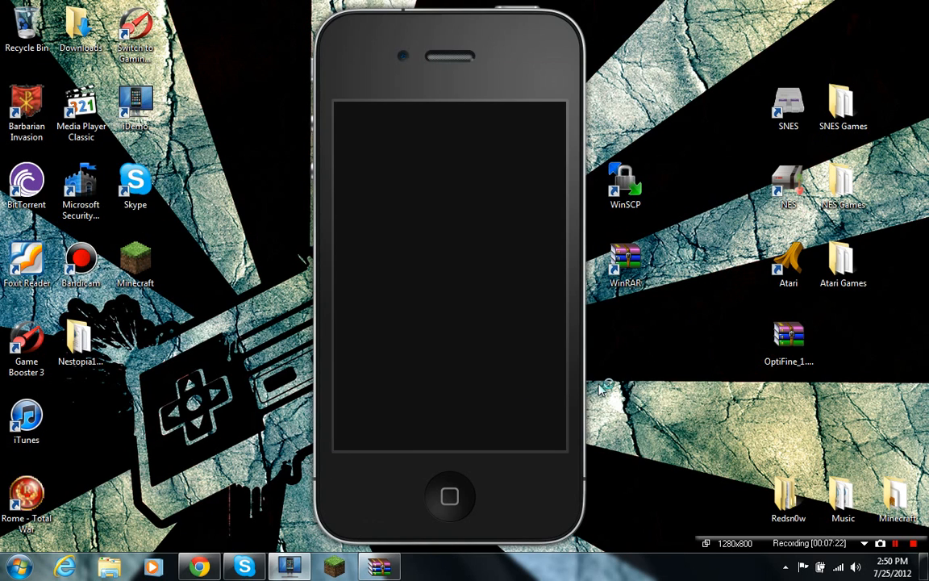
pyautogui.moveTo(677, 113)
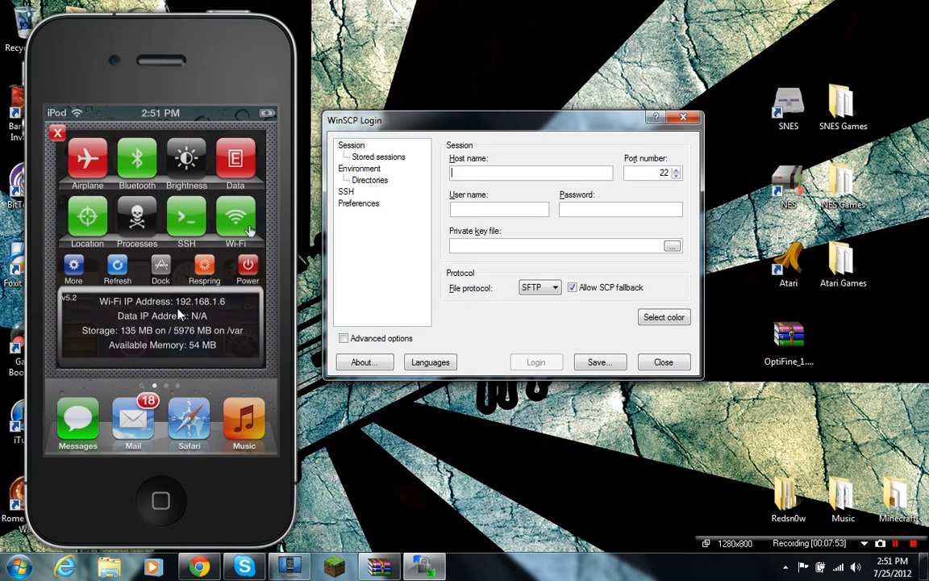
pyautogui.moveTo(418, 190)
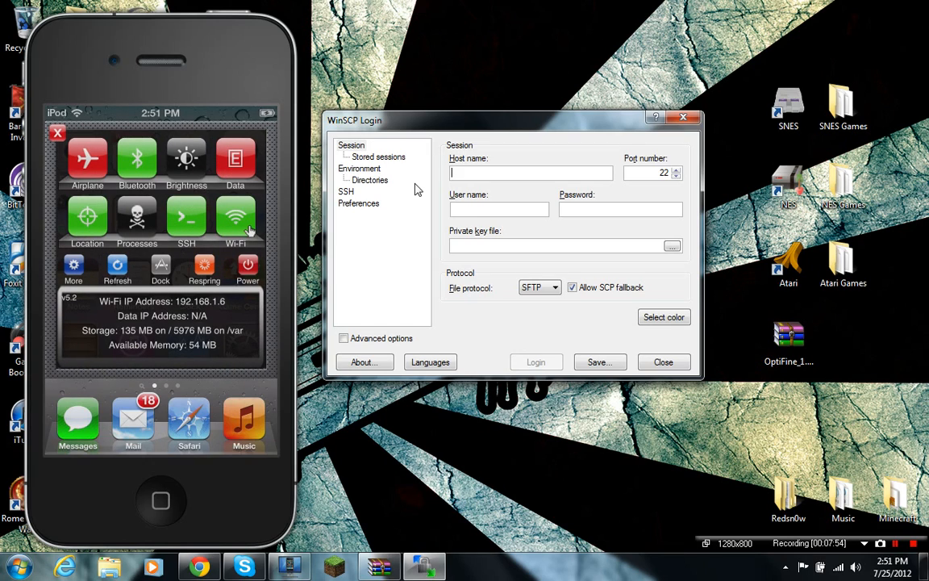
# Log in over SFTP to 192.168.1.6 as root with the password
pyautogui.write('192.168.1.6')
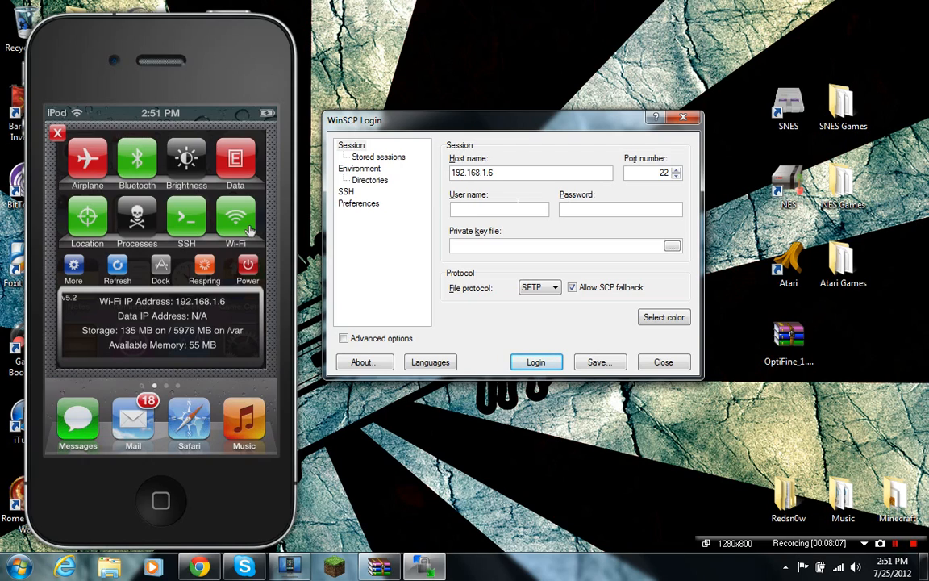
pyautogui.write('root')
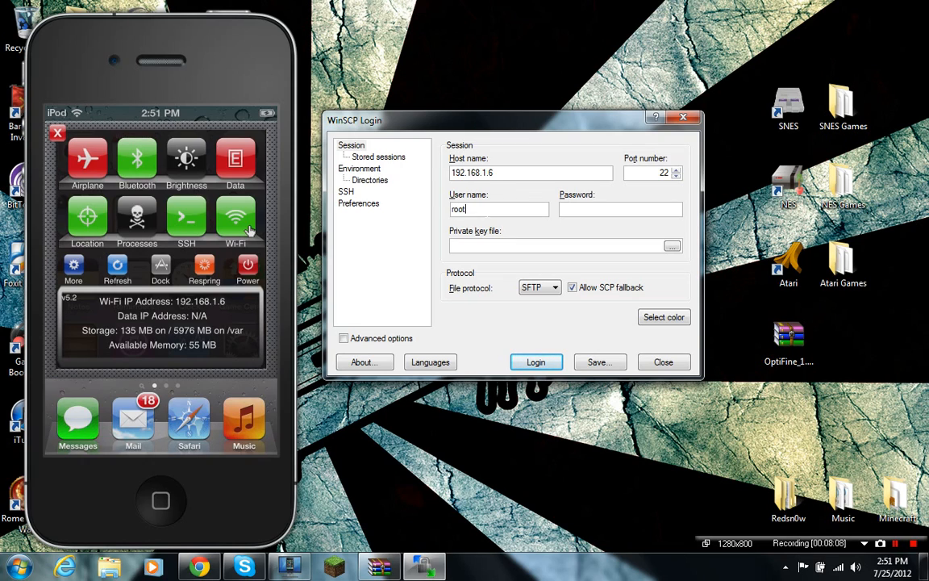
pyautogui.write('•')
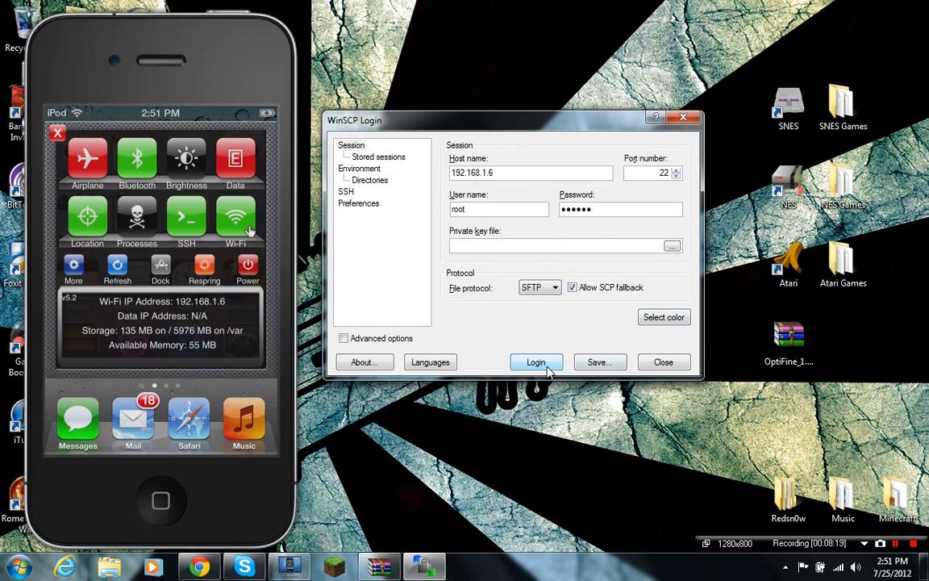
pyautogui.click(535, 361)
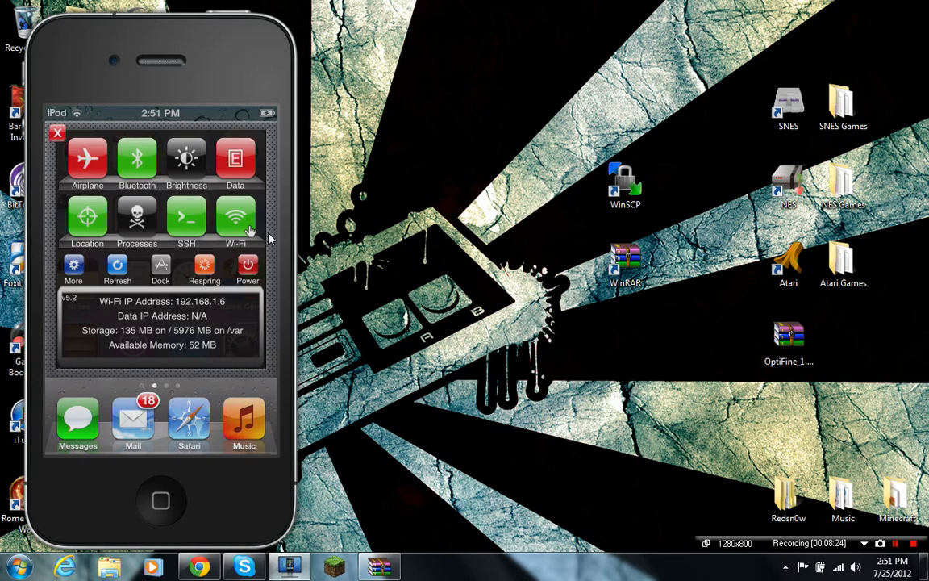
pyautogui.moveTo(235, 175)
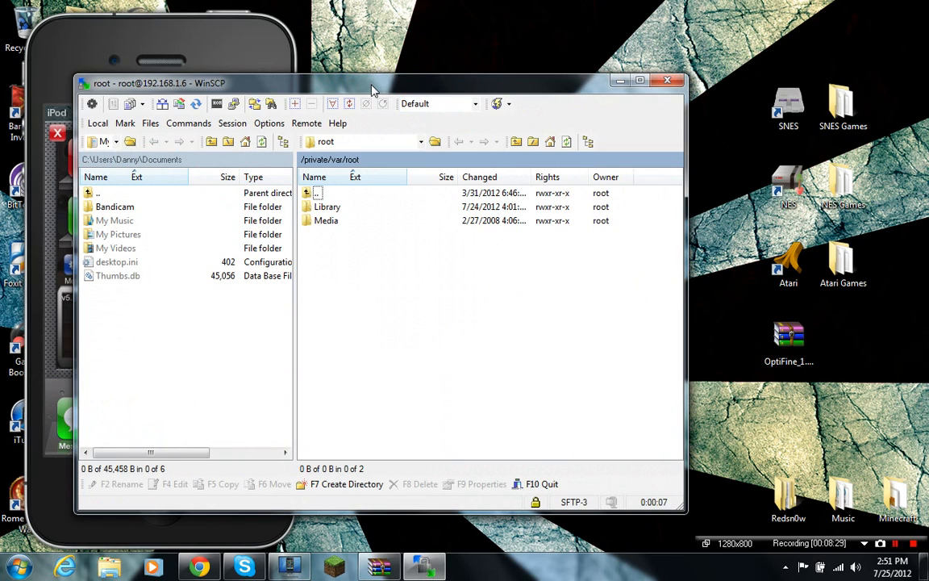
# Browse the remote pane into /private/var/mobile/Media and bring up the folder's context menu
pyautogui.moveTo(371, 84); pyautogui.dragTo(374, 71)
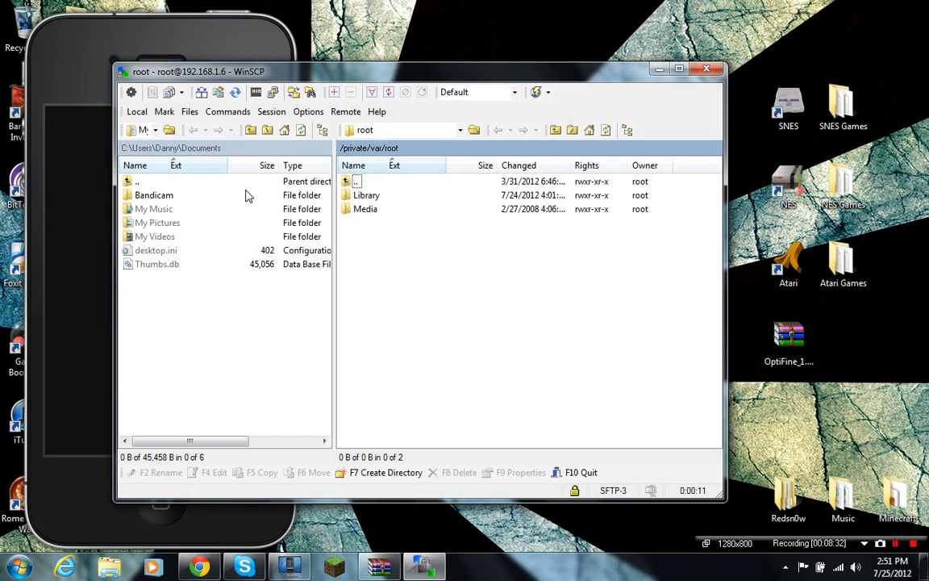
pyautogui.moveTo(262, 264)
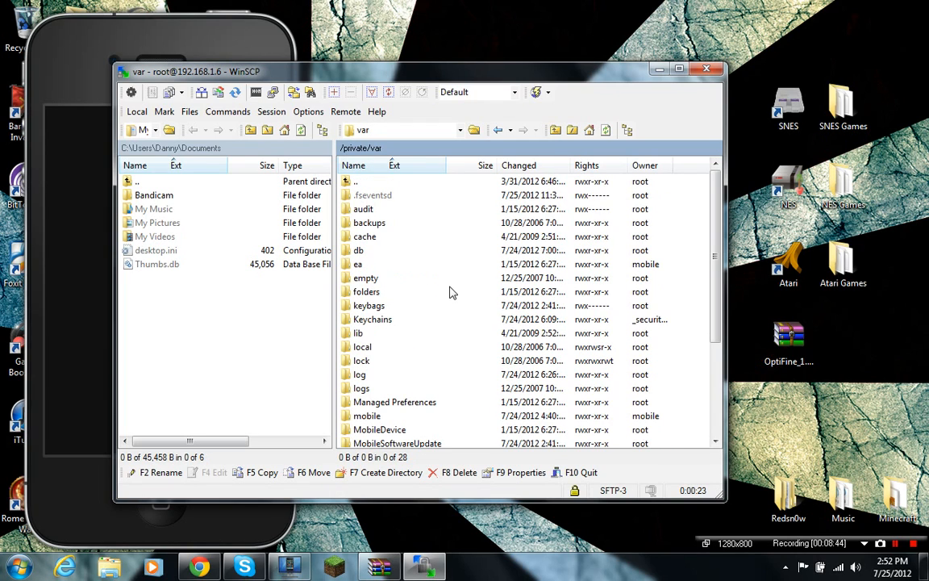
pyautogui.moveTo(377, 347)
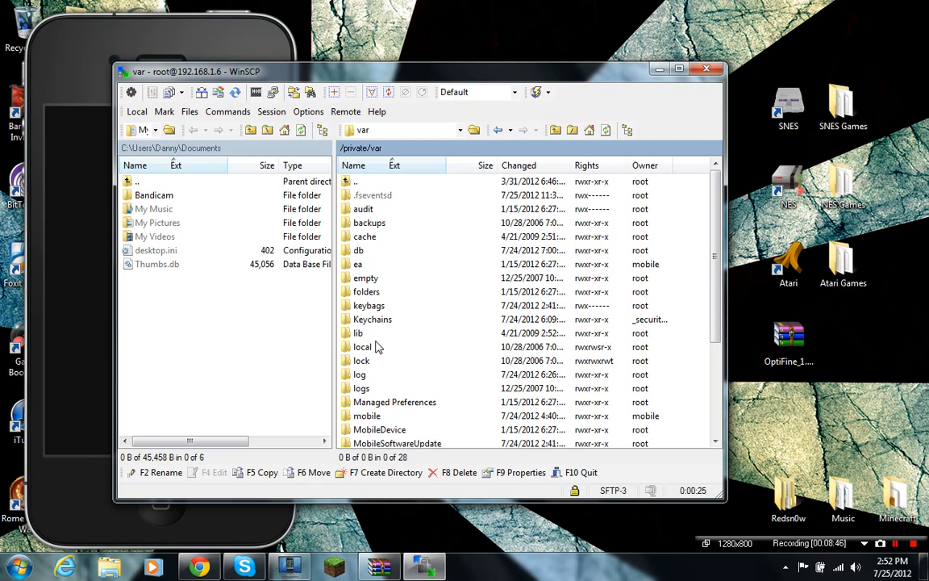
pyautogui.doubleClick(368, 416)
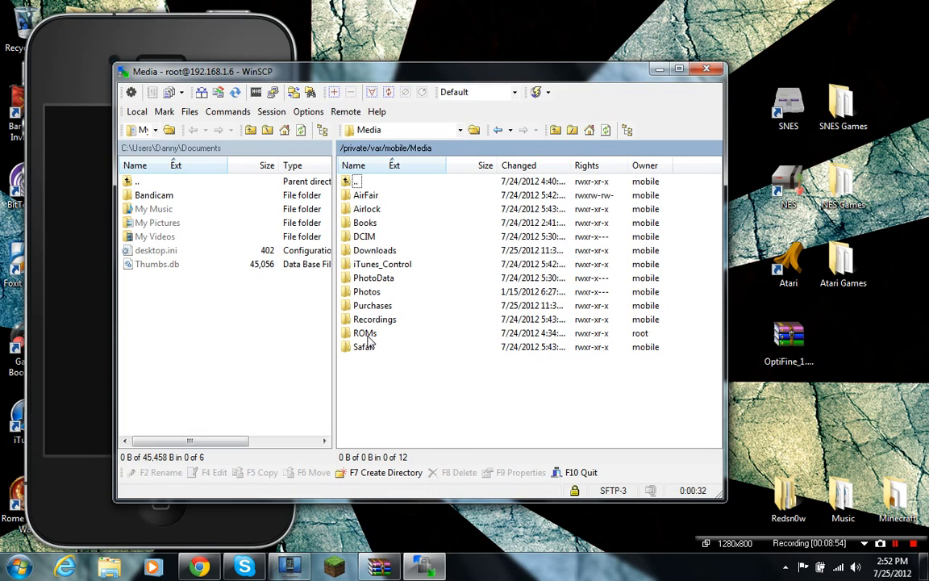
pyautogui.rightClick(369, 338)
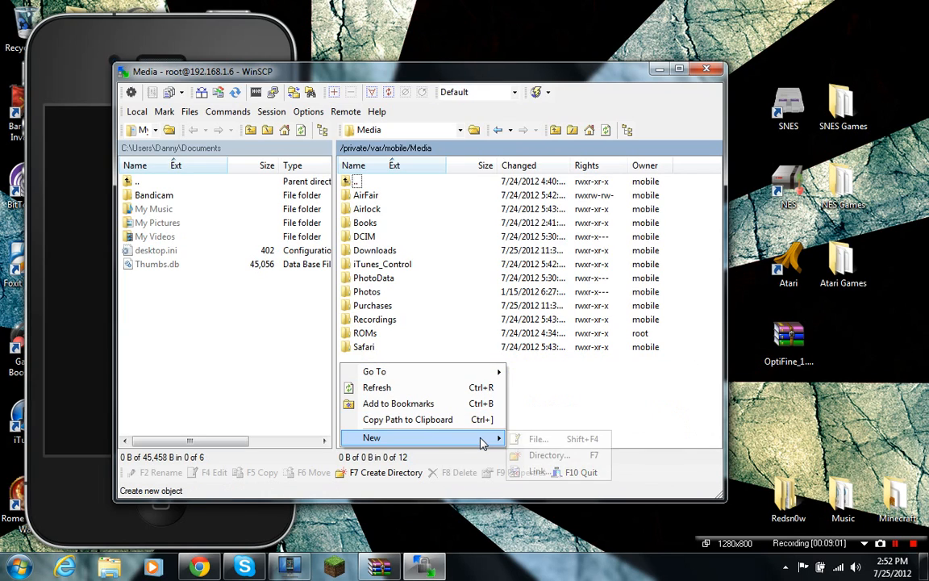
pyautogui.moveTo(548, 455)
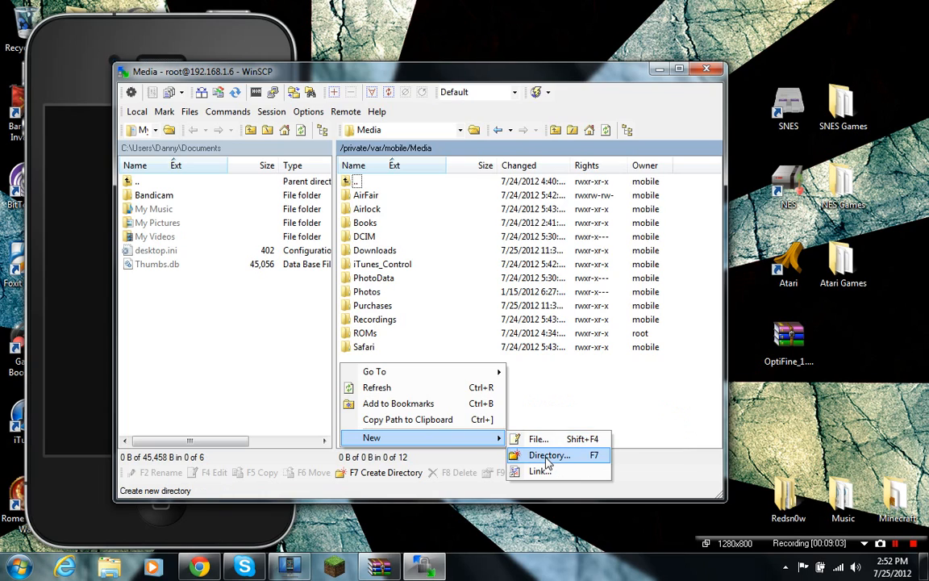
# Start a new 'ROM' directory in Media, then open the existing ROMs folder instead
pyautogui.click(549, 454)
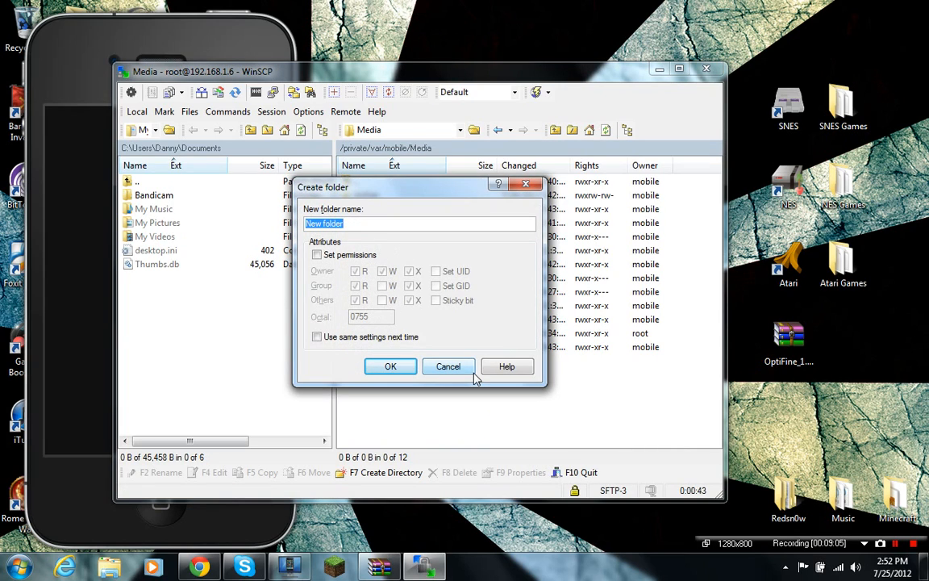
pyautogui.write('ROM')
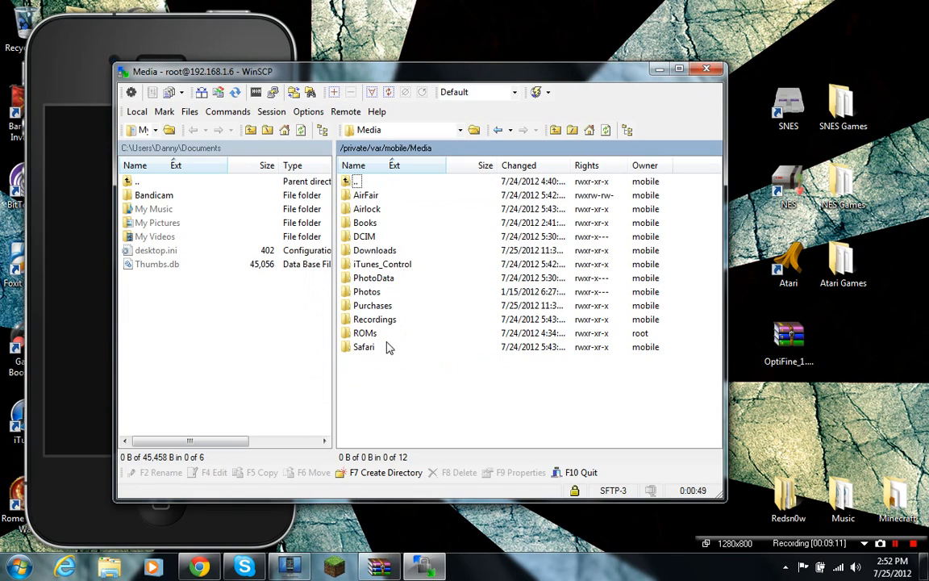
pyautogui.doubleClick(364, 332)
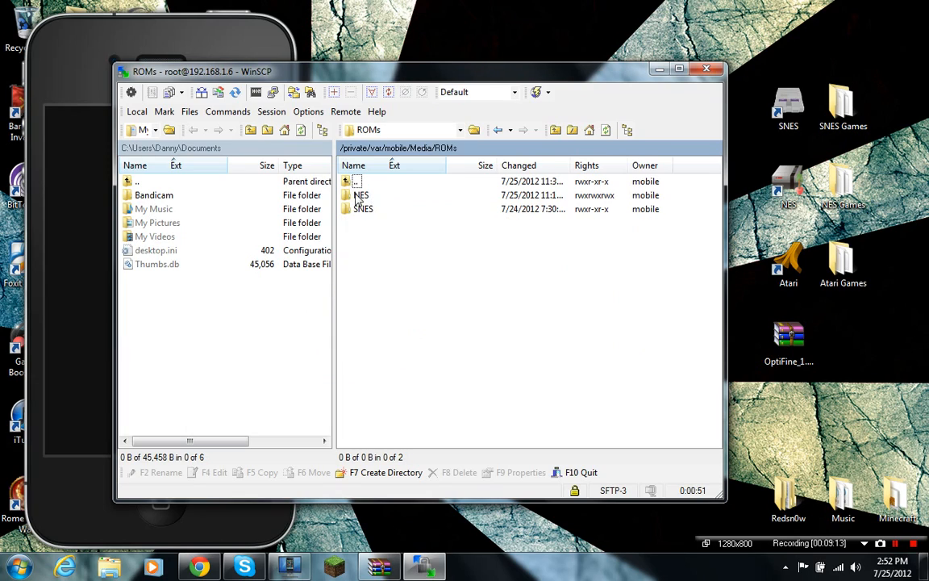
pyautogui.moveTo(406, 261)
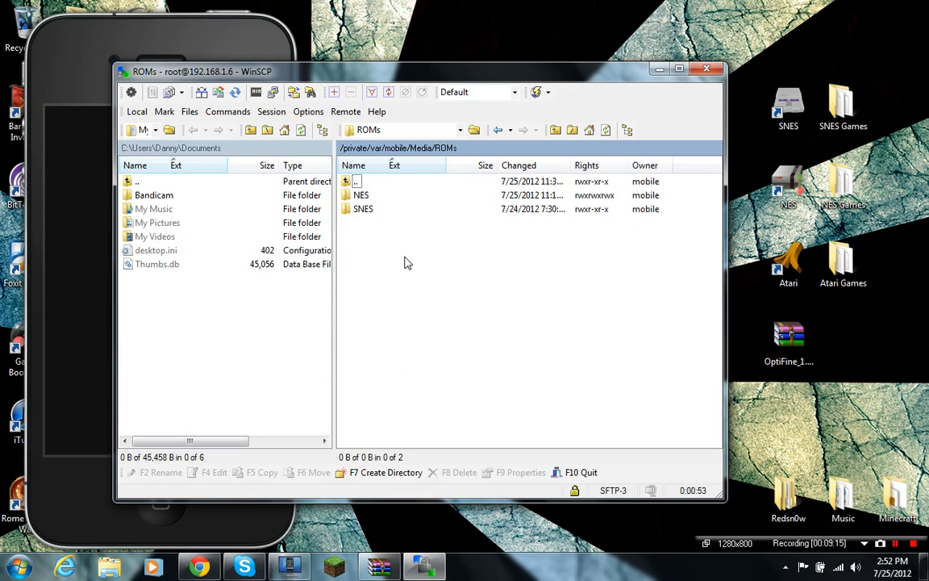
# Start a new 'NES' directory in ROMs, cancel it since it exists, and open the NES folder
pyautogui.rightClick(406, 261)
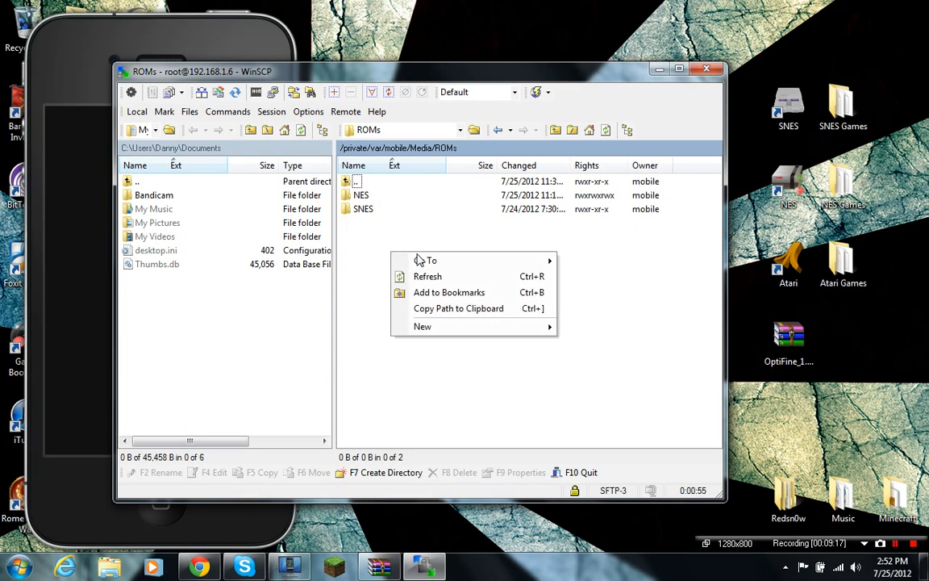
pyautogui.moveTo(423, 326)
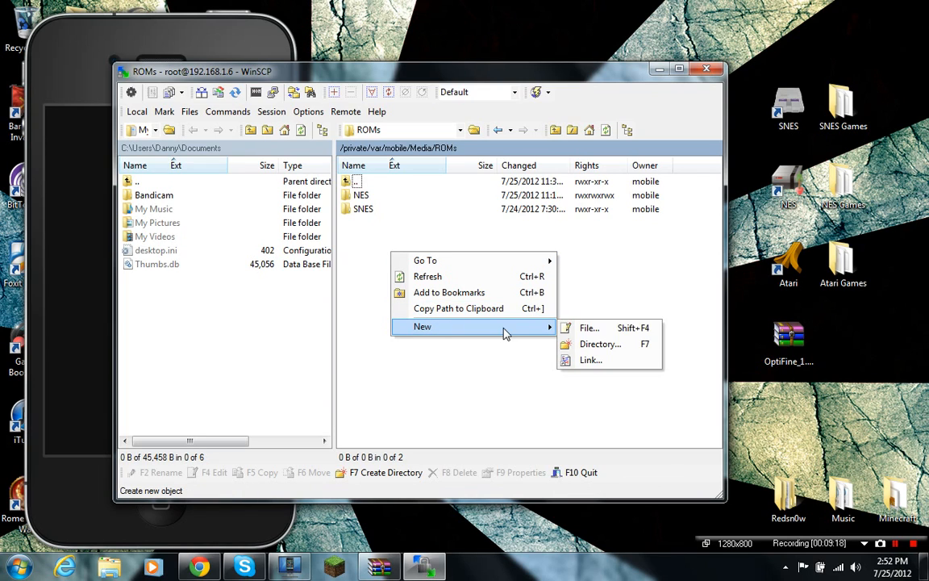
pyautogui.click(600, 344)
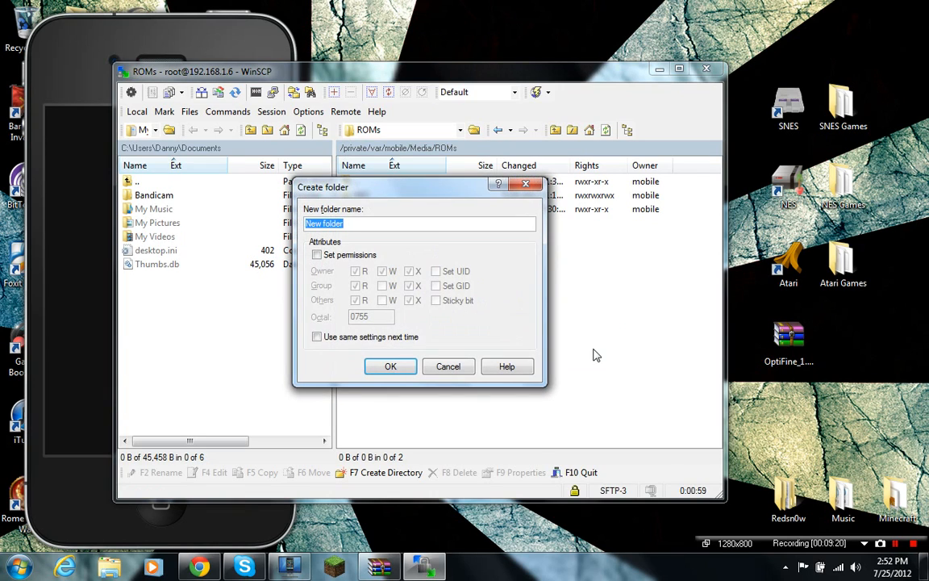
pyautogui.write('NES')
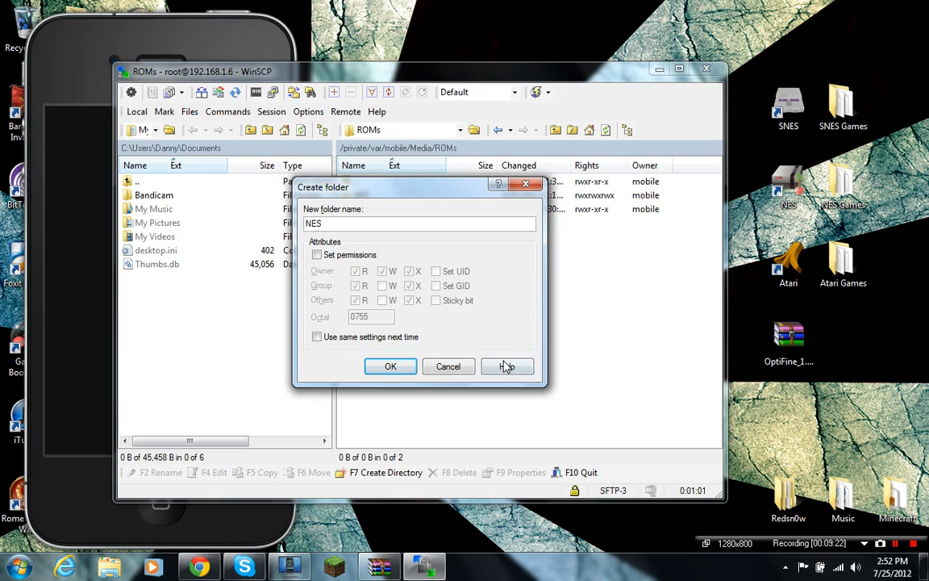
pyautogui.click(390, 366)
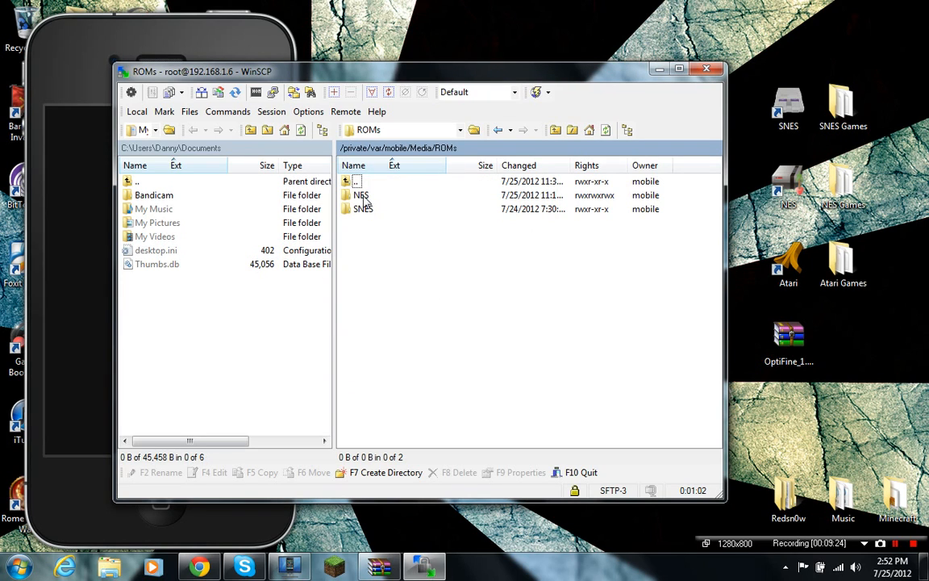
pyautogui.doubleClick(362, 195)
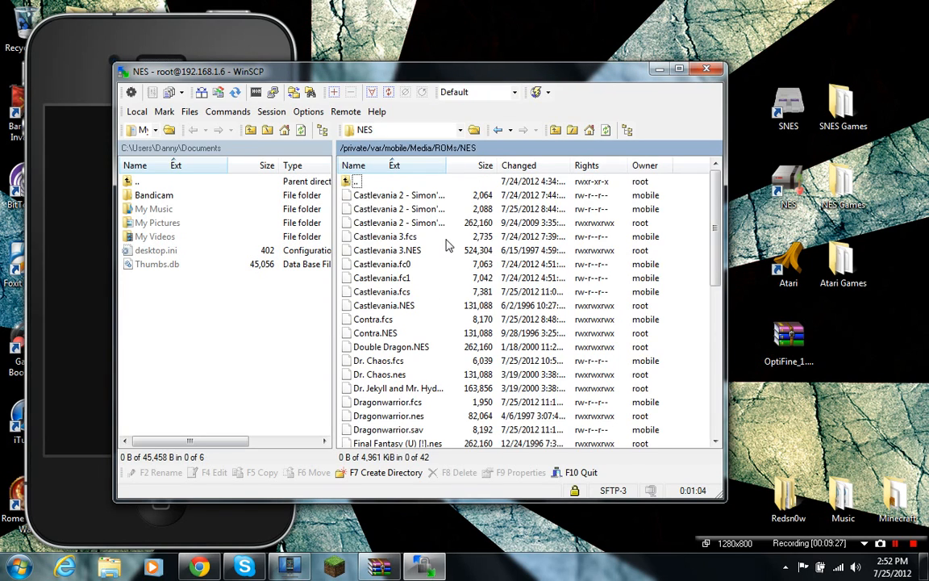
# Copy SilverSurfer.nes from the zip archive into the remote ROMs/NES folder
pyautogui.scroll(-3)
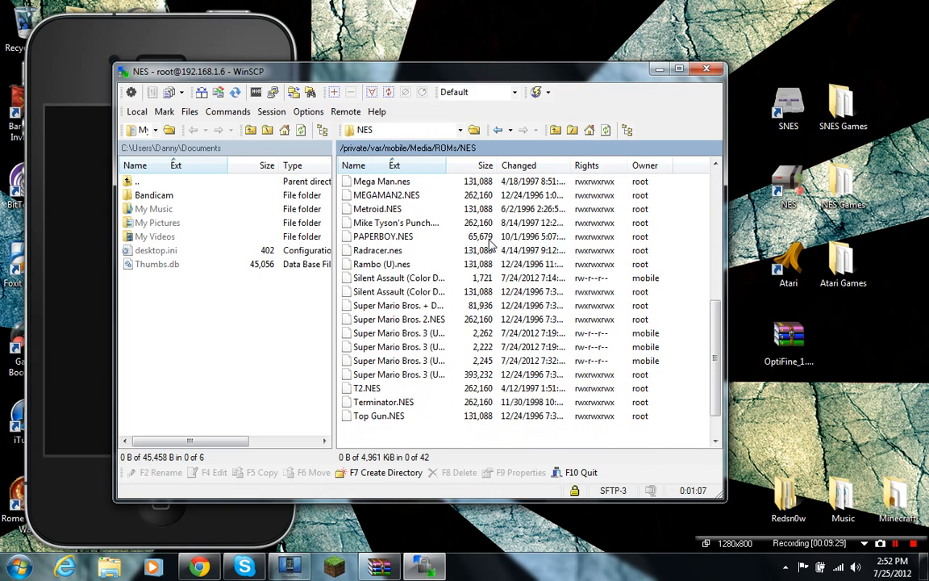
pyautogui.scroll(-3)
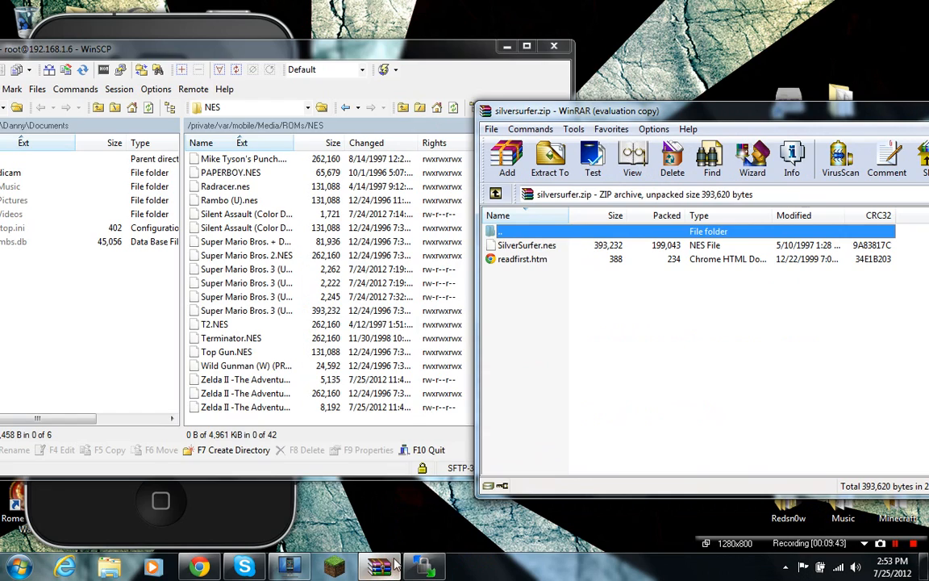
pyautogui.click(526, 245)
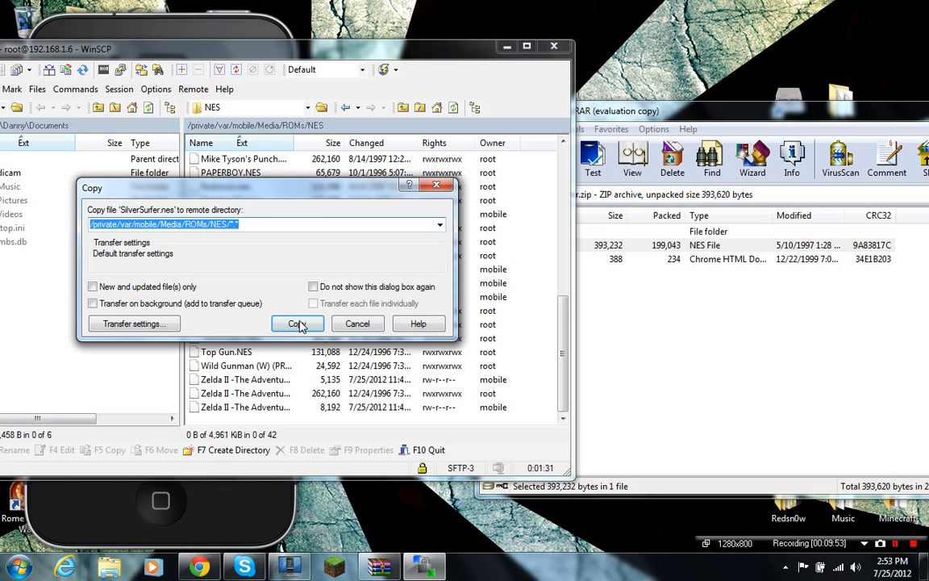
pyautogui.click(297, 323)
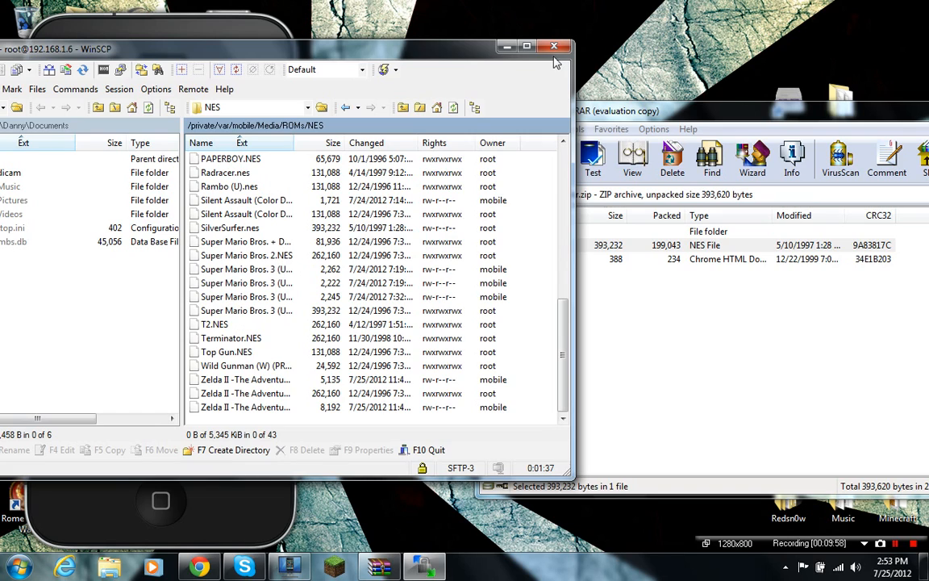
# Close WinSCP and confirm terminating the iPod session
pyautogui.click(554, 45)
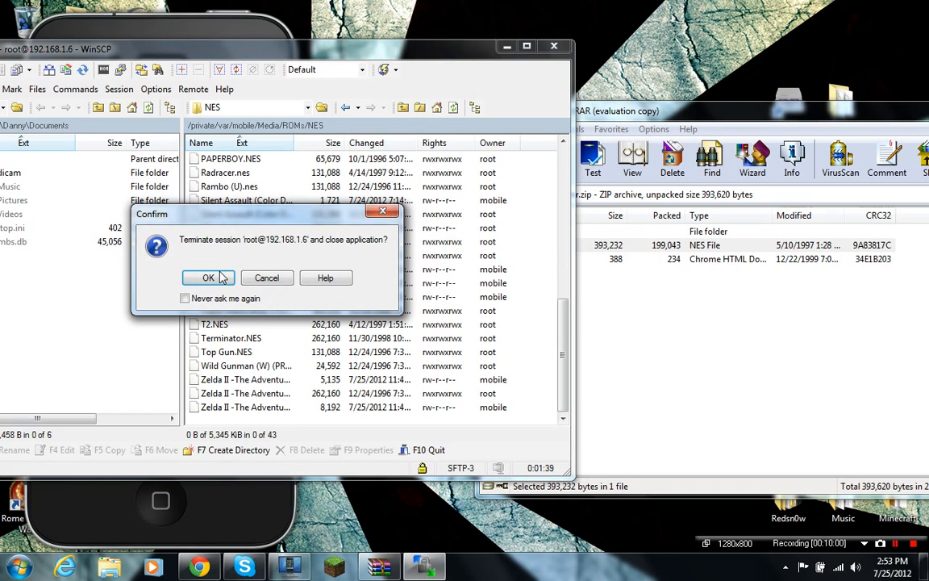
pyautogui.click(209, 277)
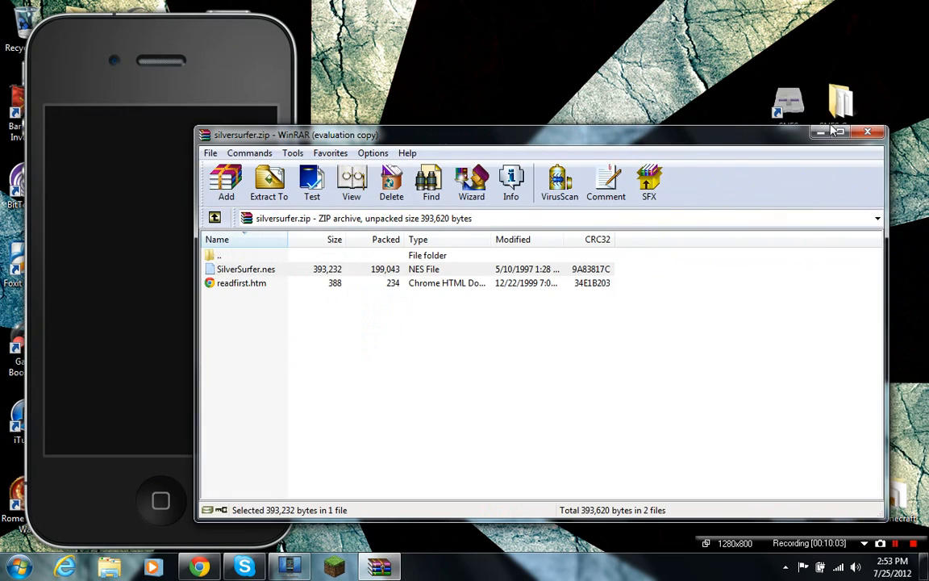
# Close the silversurfer.zip archive and launch NES.emu from the iPod's Emulators folder
pyautogui.click(884, 130)
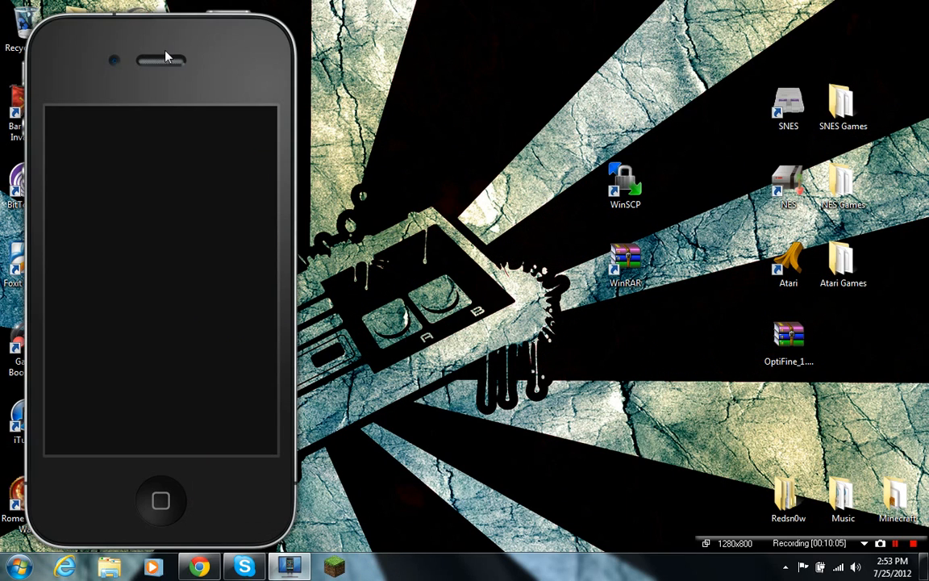
pyautogui.moveTo(481, 192)
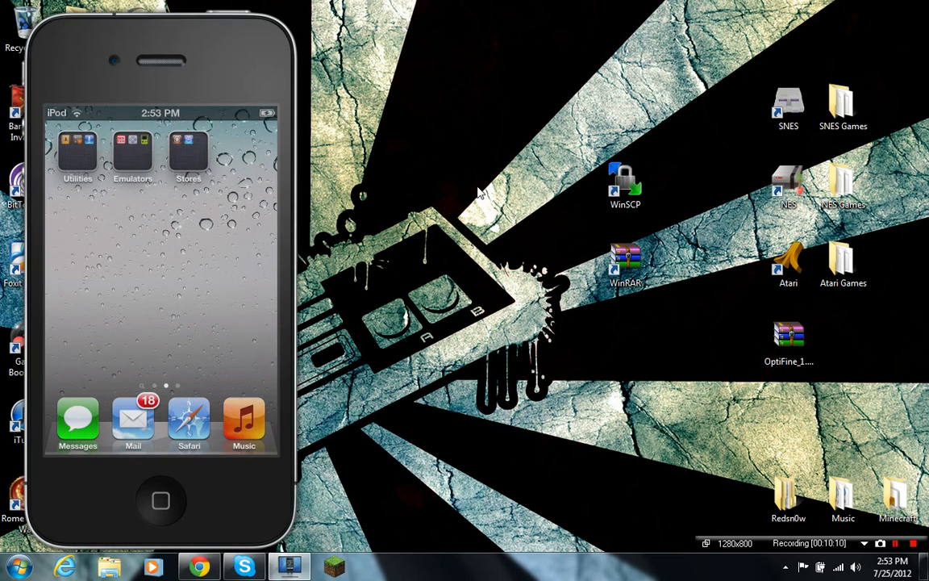
pyautogui.click(133, 151)
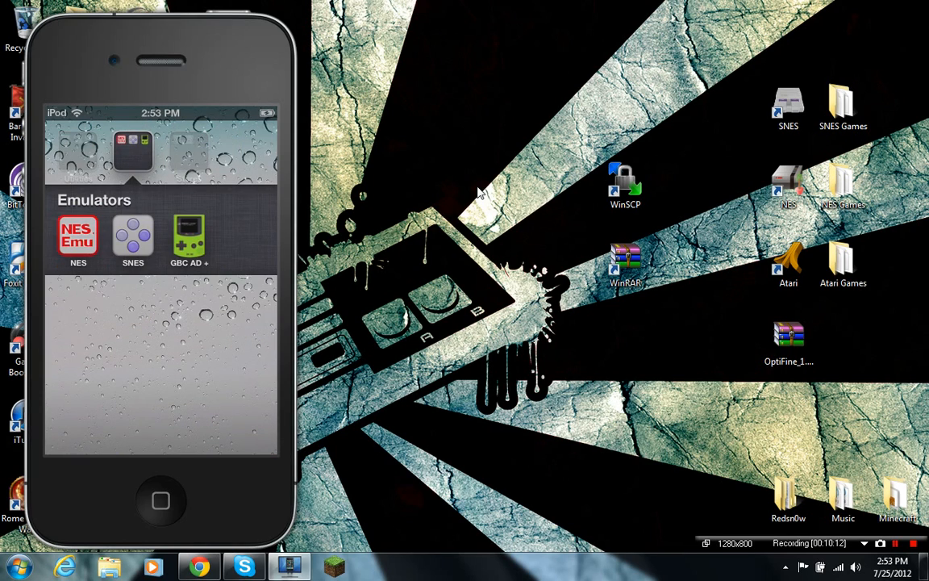
pyautogui.click(77, 235)
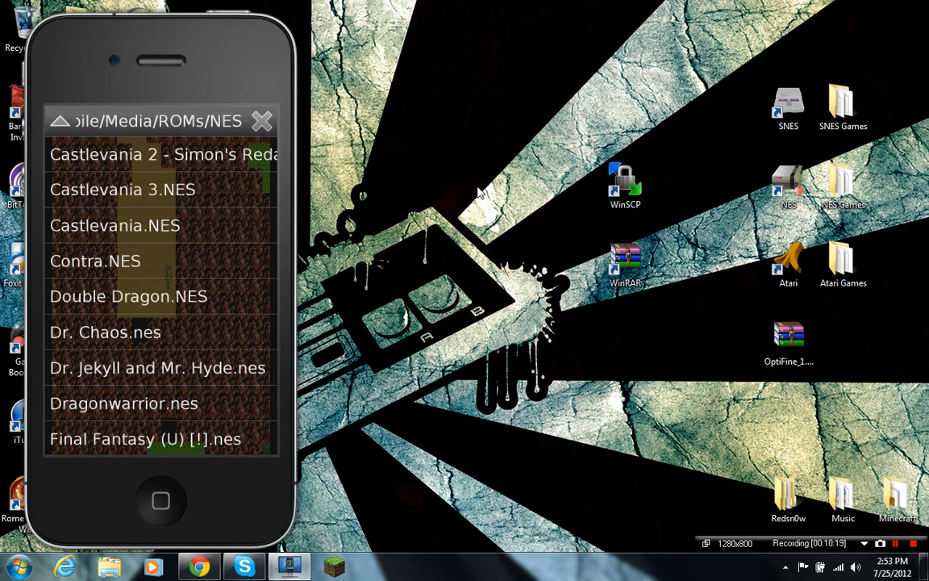
# Navigate up and back into Media/ROMs/NES and scroll the game list to SilverSurfer.nes
pyautogui.click(60, 121)
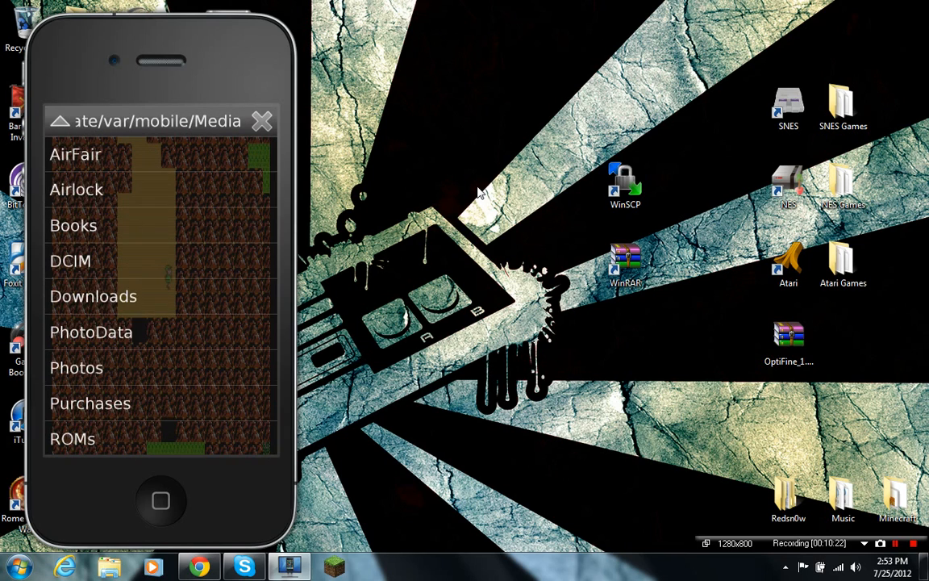
pyautogui.click(60, 121)
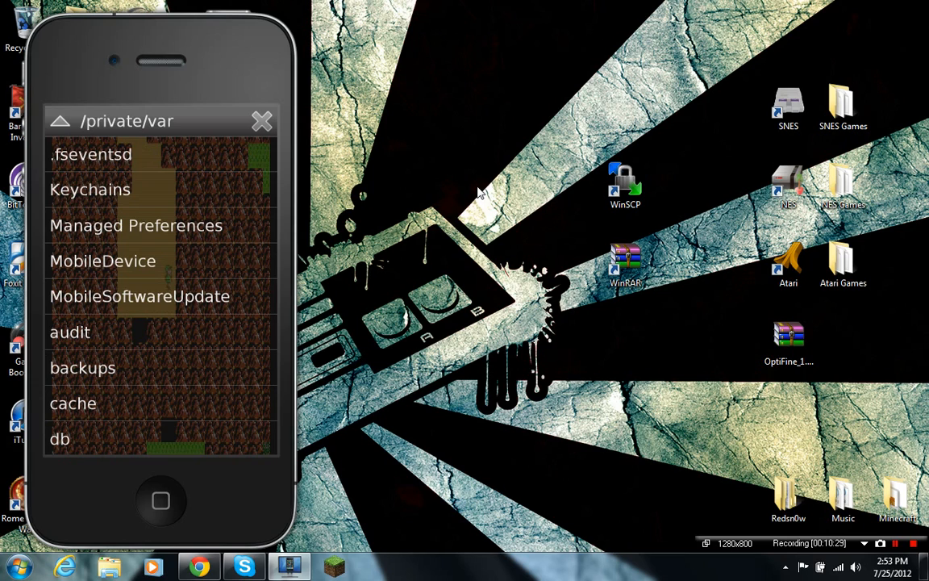
pyautogui.scroll(-3)
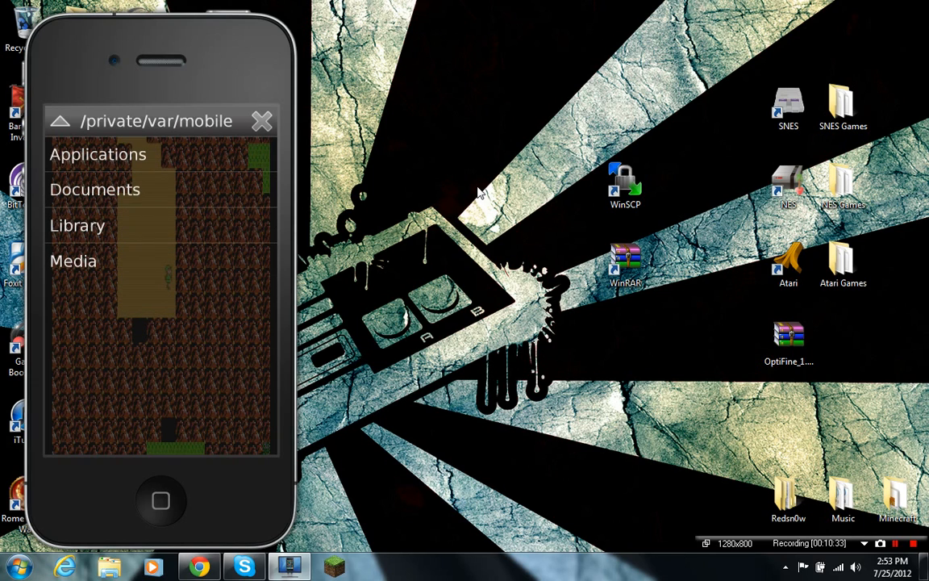
pyautogui.click(73, 262)
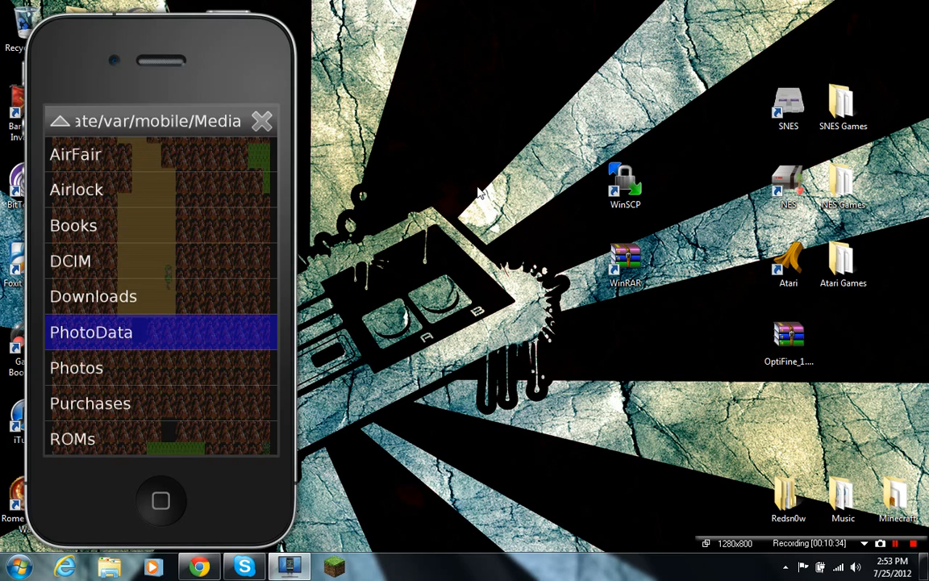
pyautogui.click(73, 439)
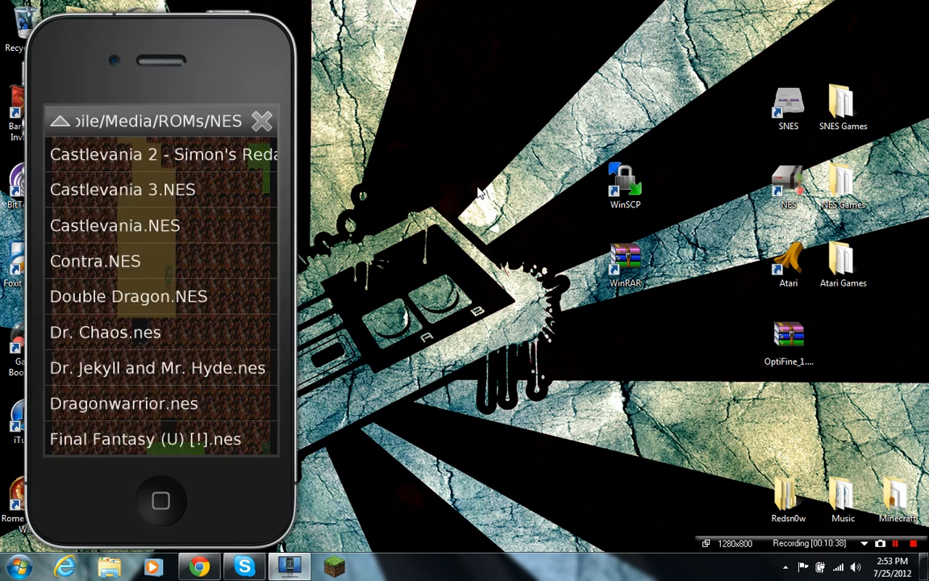
pyautogui.scroll(-3)
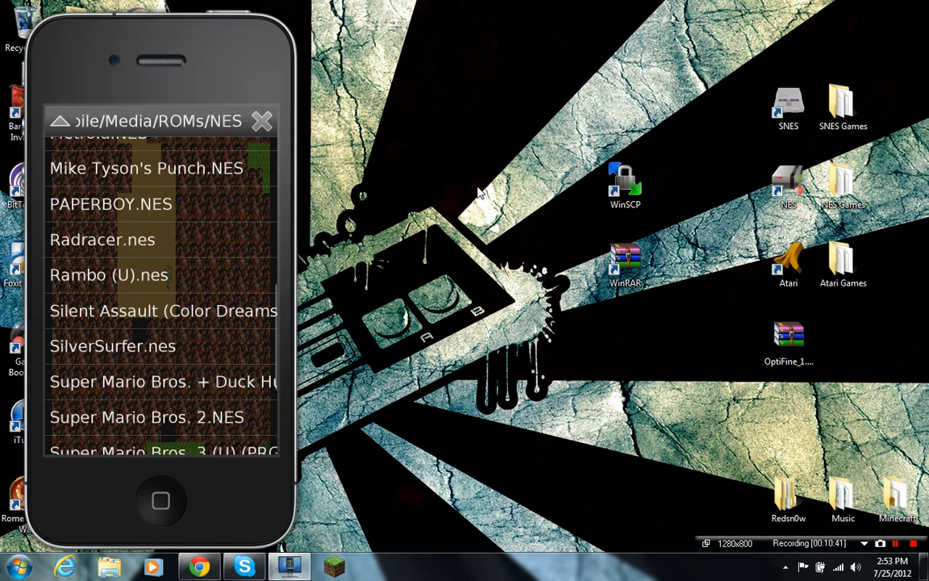